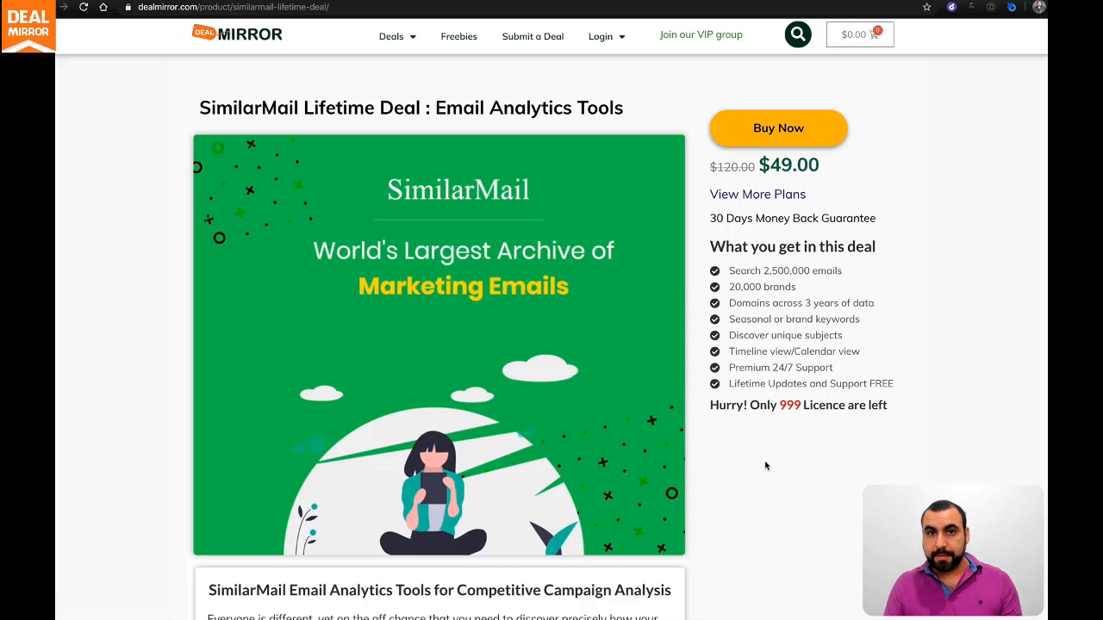
{"action": "mouse_move", "coordinate": [463, 202]}
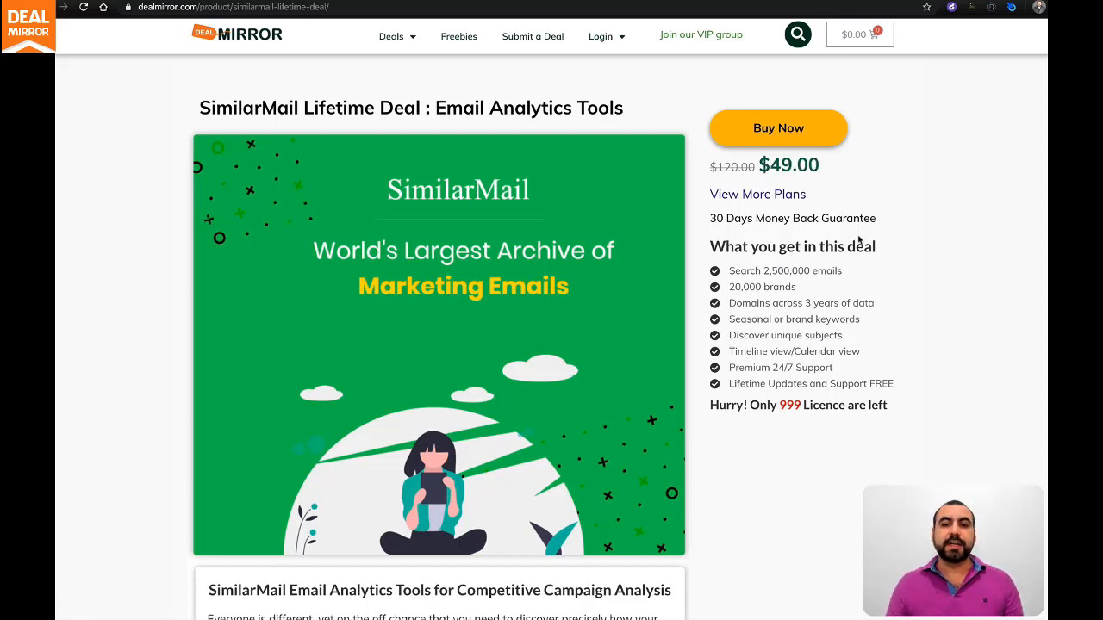
{"action": "mouse_move", "coordinate": [889, 345]}
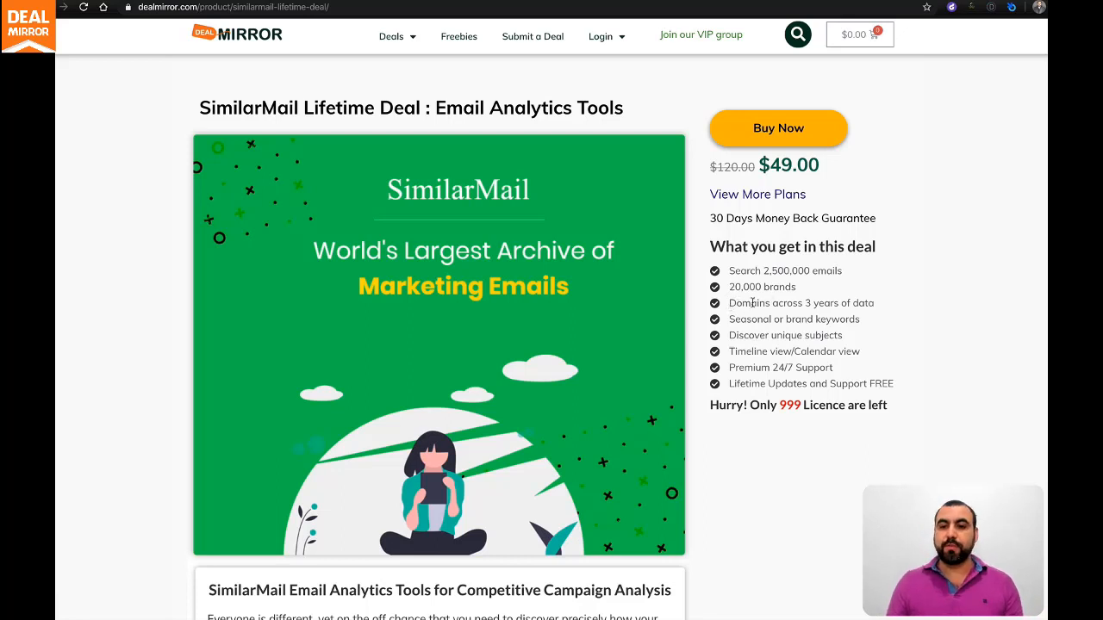
{"action": "mouse_move", "coordinate": [832, 385]}
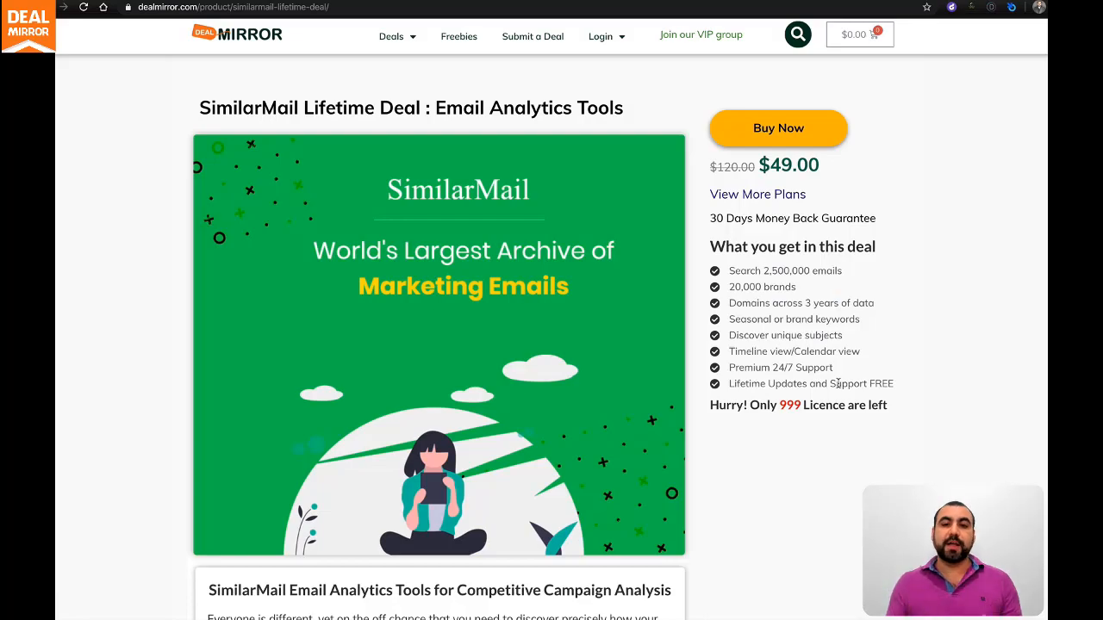
Step: Enter 'nike' in the SimilarMail homepage search bar
{"action": "scroll", "scroll_direction": "down", "scroll_amount": 3}
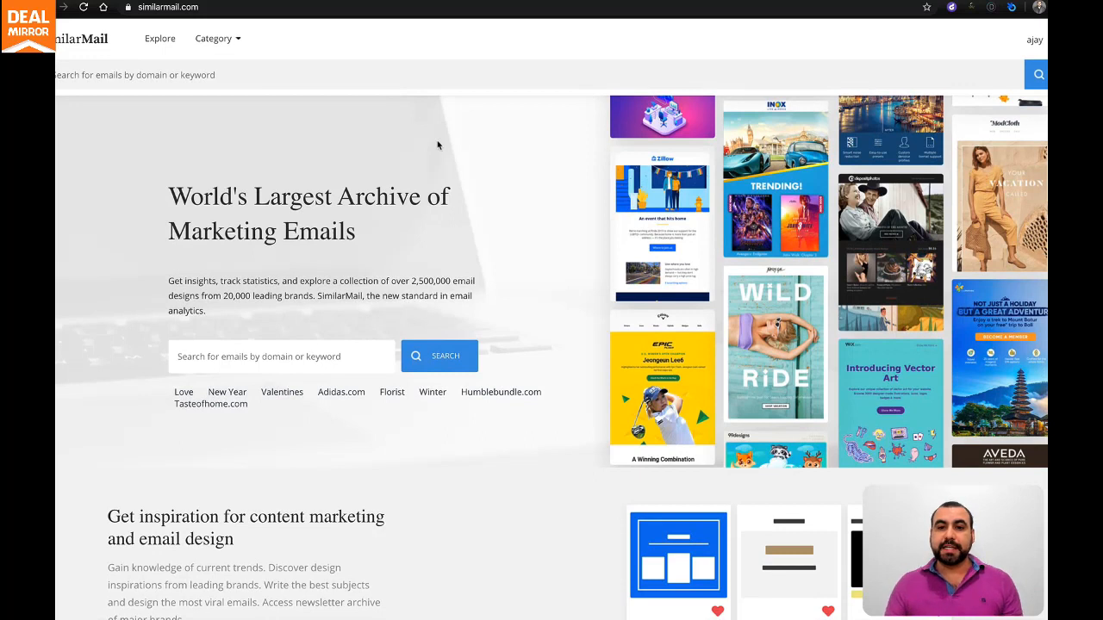
{"action": "mouse_move", "coordinate": [597, 340]}
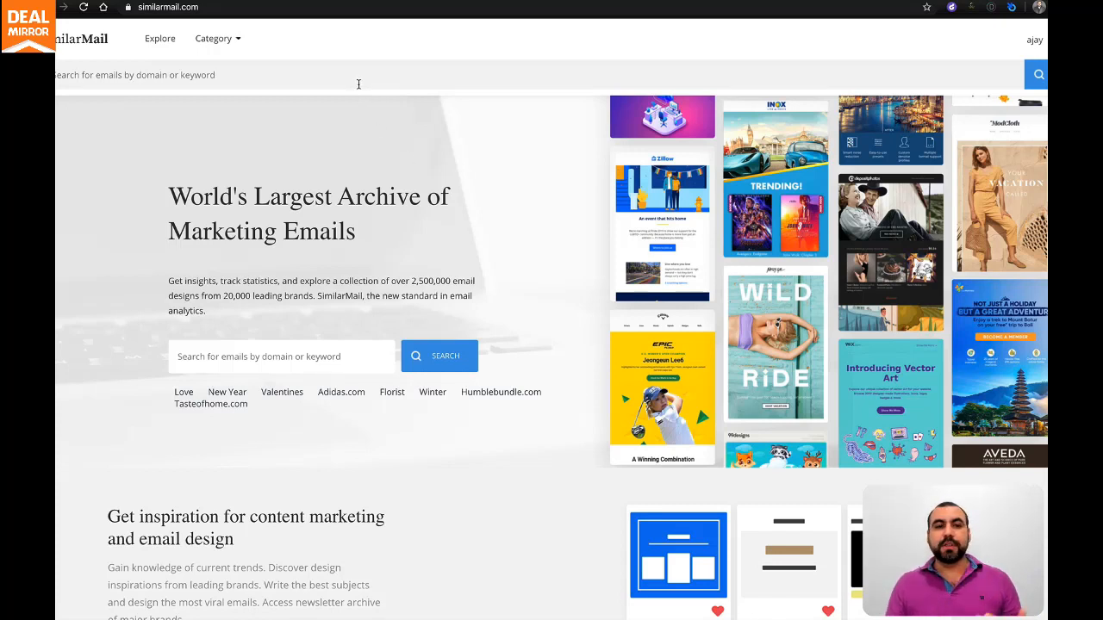
{"action": "left_click", "coordinate": [357, 84]}
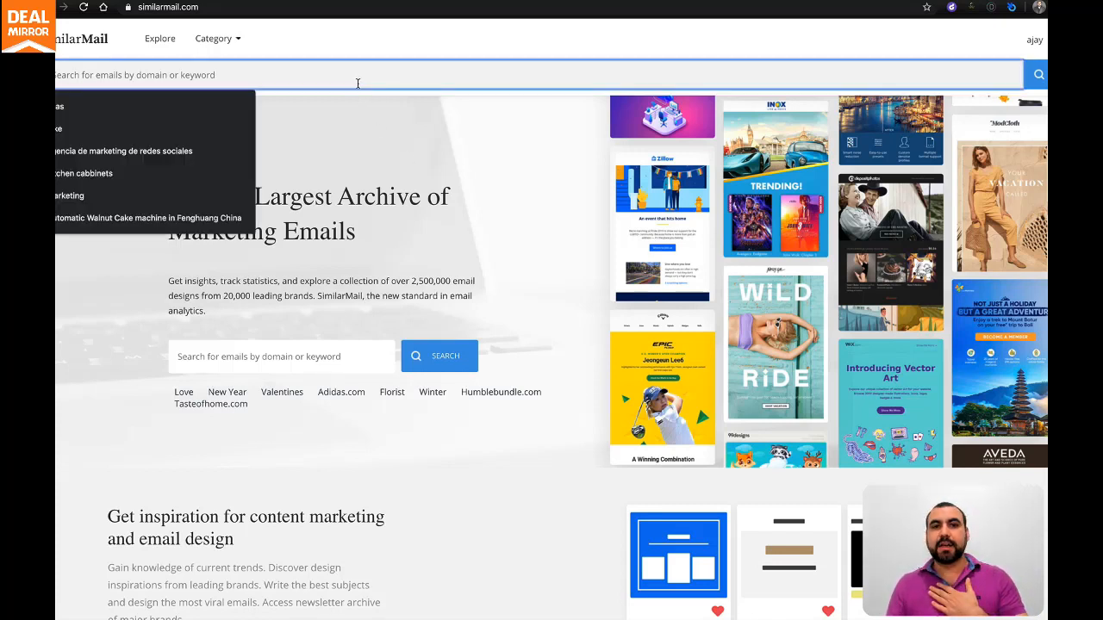
{"action": "left_click", "coordinate": [433, 139]}
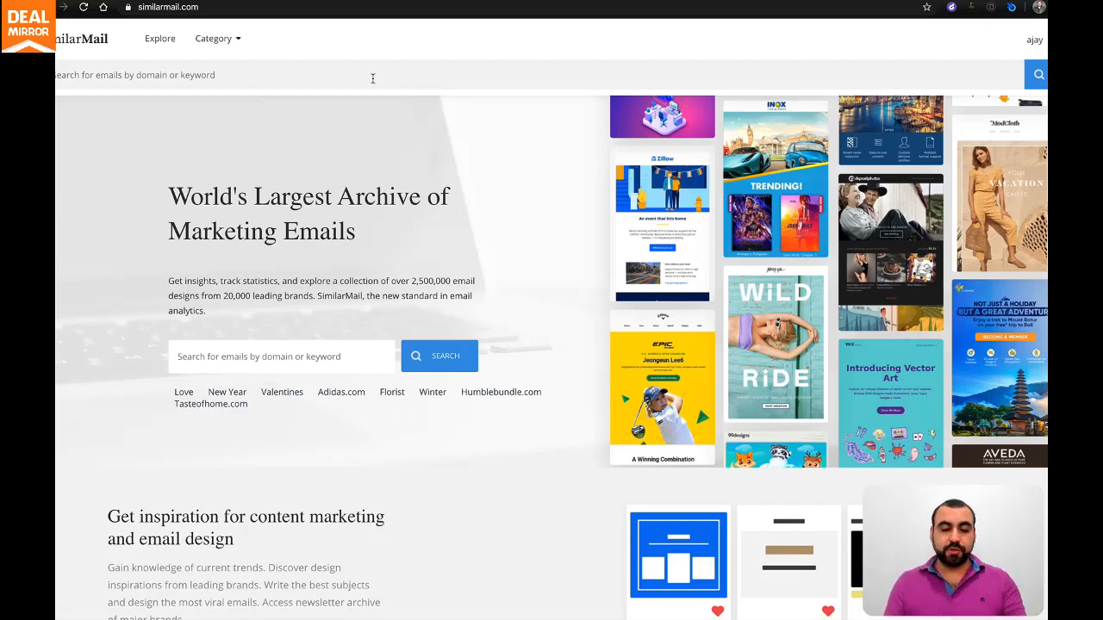
{"action": "type", "text": "nike"}
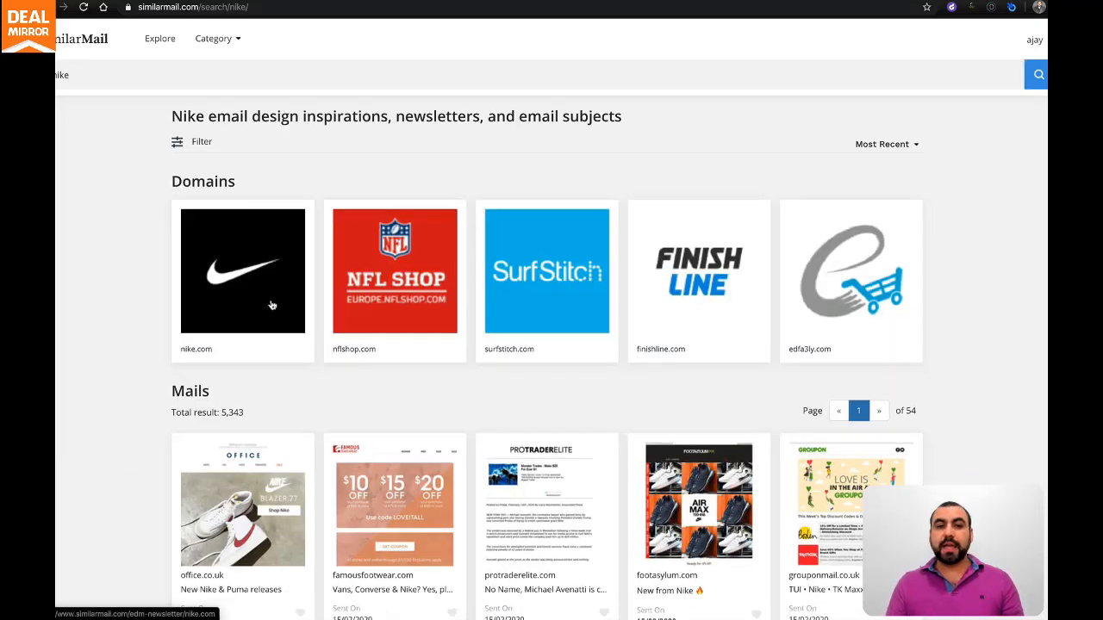
{"action": "mouse_move", "coordinate": [509, 438]}
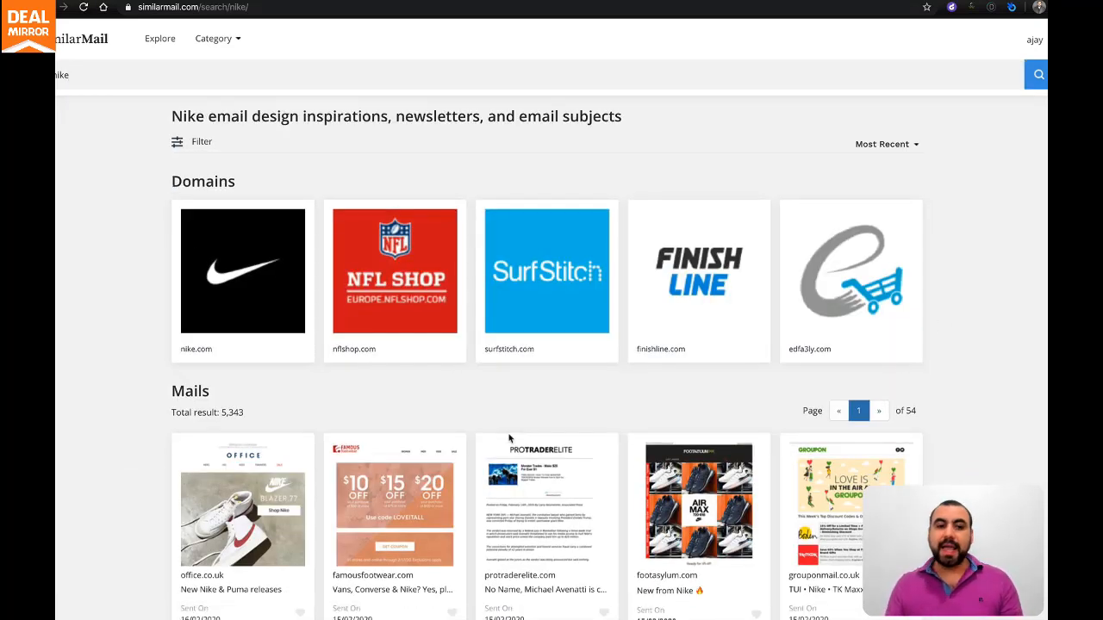
Step: Scroll the Nike Domains and Mails results and open the nike.com domain tile
{"action": "scroll", "scroll_direction": "down", "scroll_amount": 3}
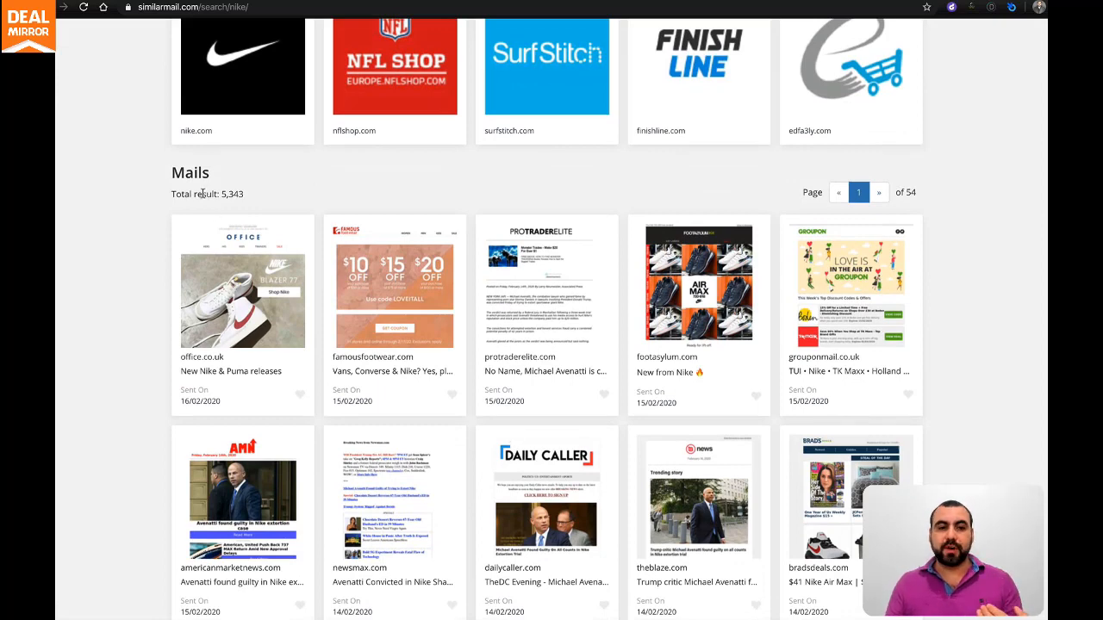
{"action": "scroll", "scroll_direction": "down", "scroll_amount": 3}
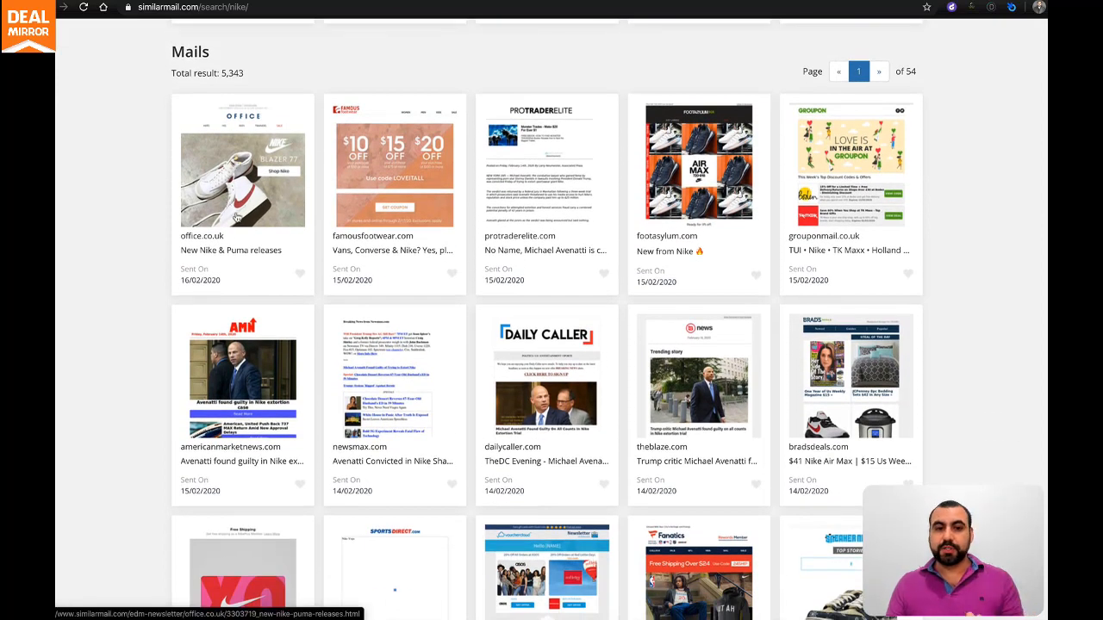
{"action": "mouse_move", "coordinate": [598, 340]}
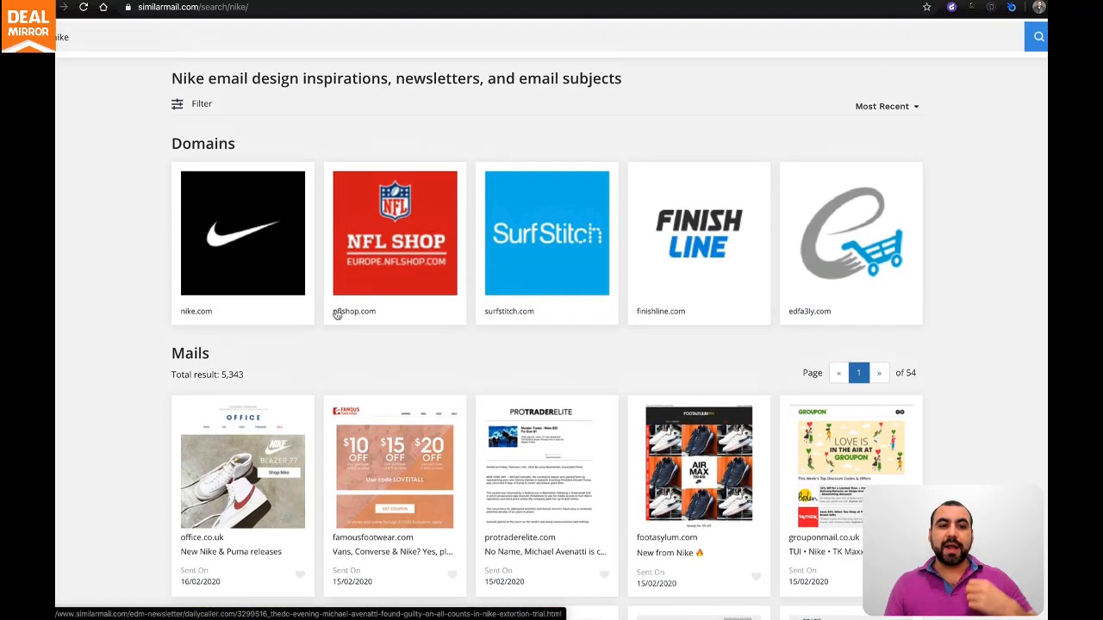
{"action": "mouse_move", "coordinate": [229, 226]}
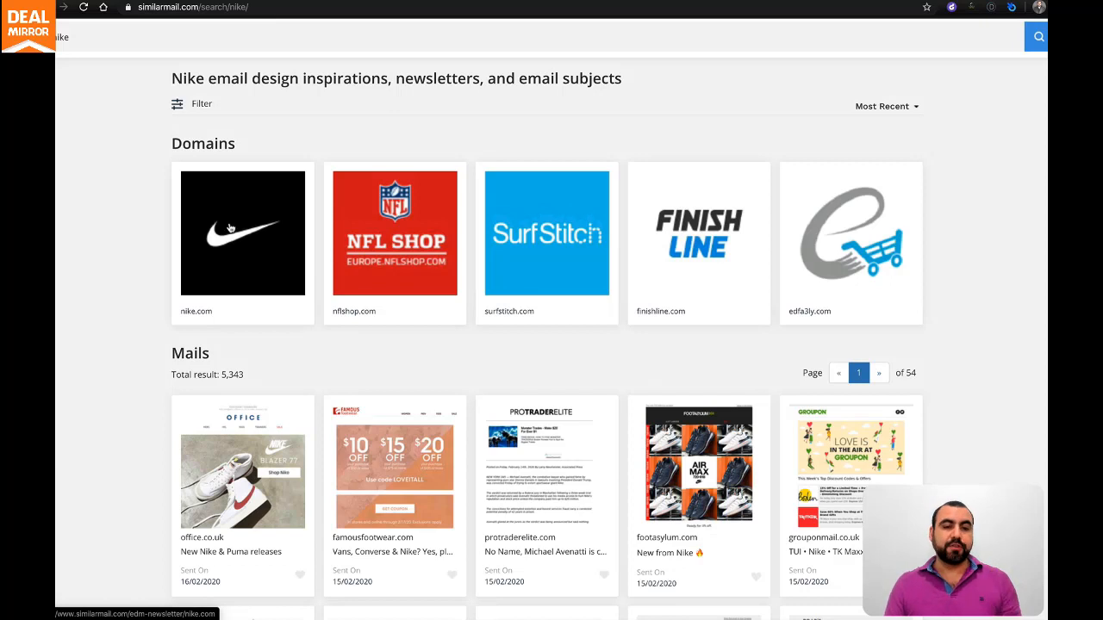
{"action": "left_click", "coordinate": [223, 232]}
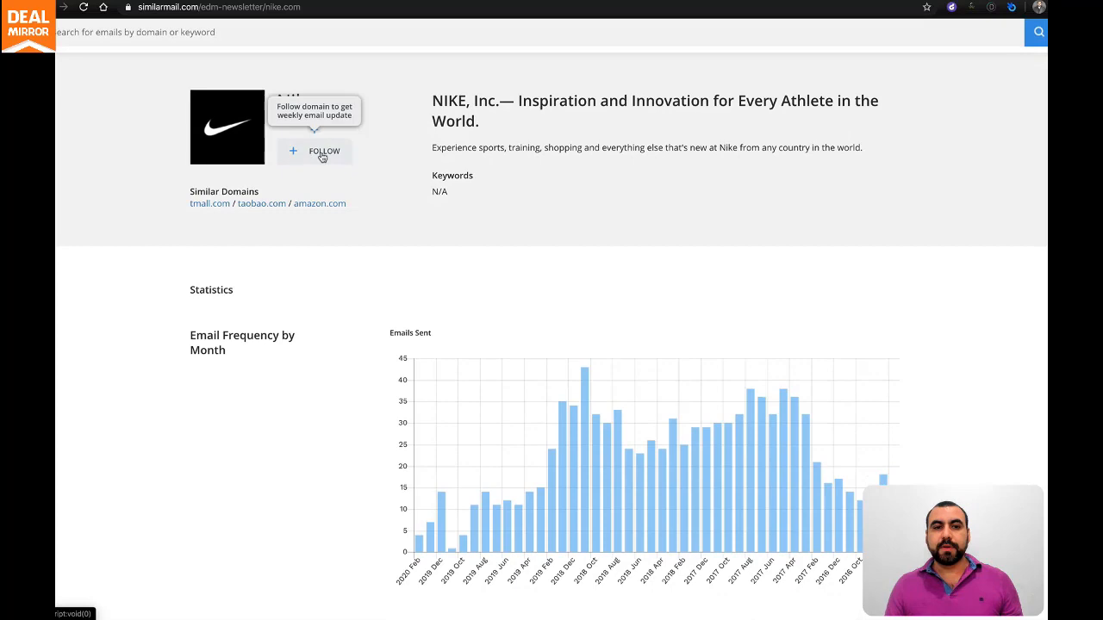
Step: Scroll nike.com's Statistics to the monthly and day-of-week email frequency charts
{"action": "scroll", "scroll_direction": "down", "scroll_amount": 3}
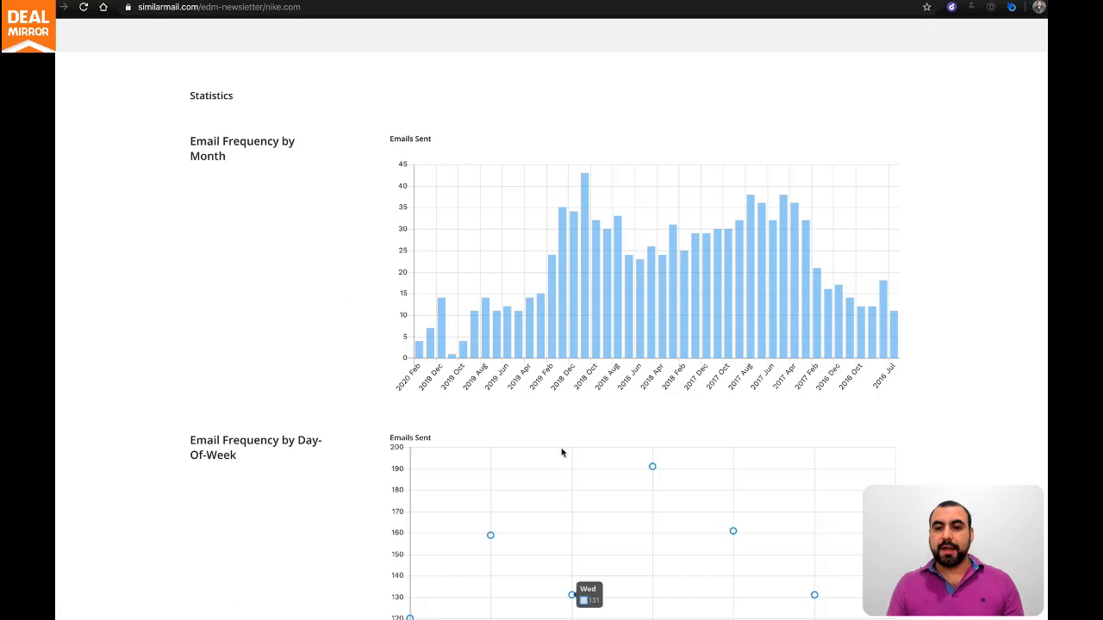
{"action": "mouse_move", "coordinate": [409, 384]}
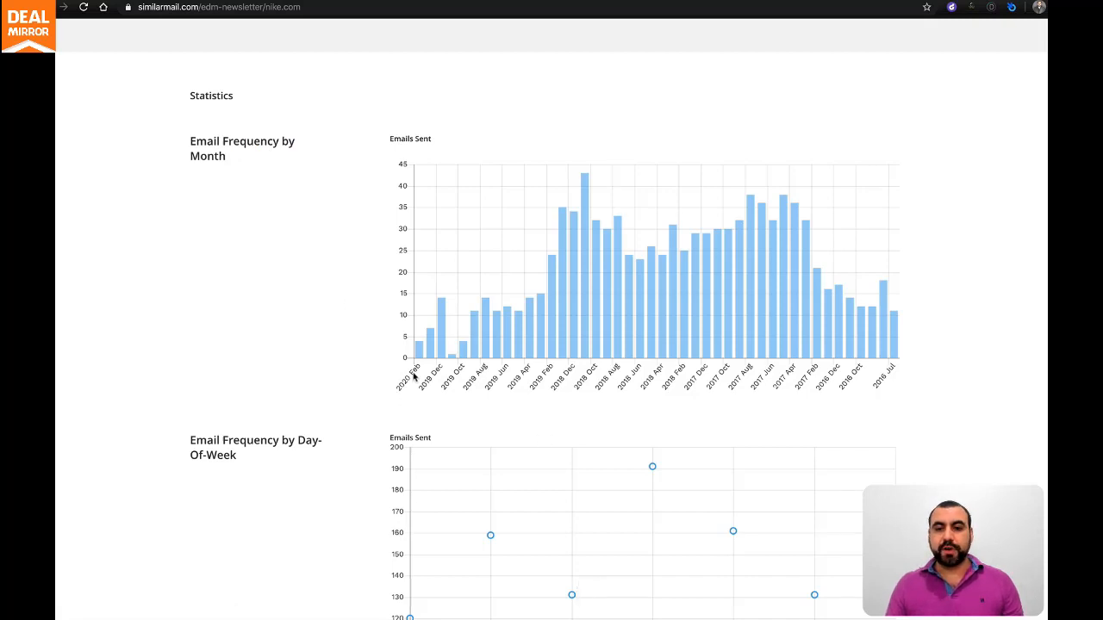
{"action": "mouse_move", "coordinate": [891, 388]}
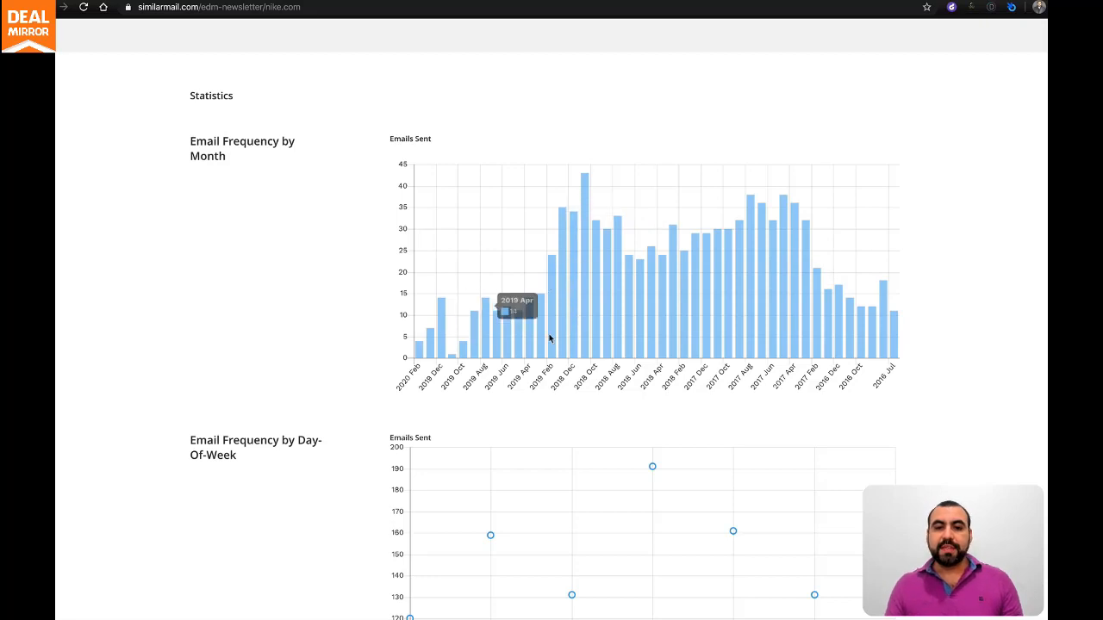
{"action": "mouse_move", "coordinate": [561, 339]}
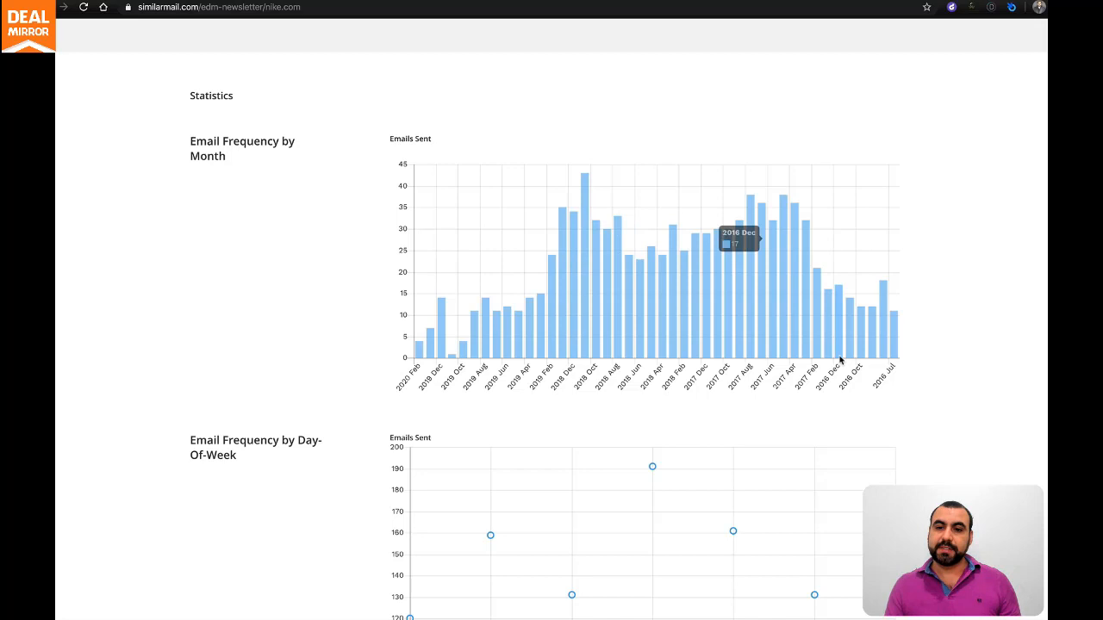
{"action": "mouse_move", "coordinate": [791, 347]}
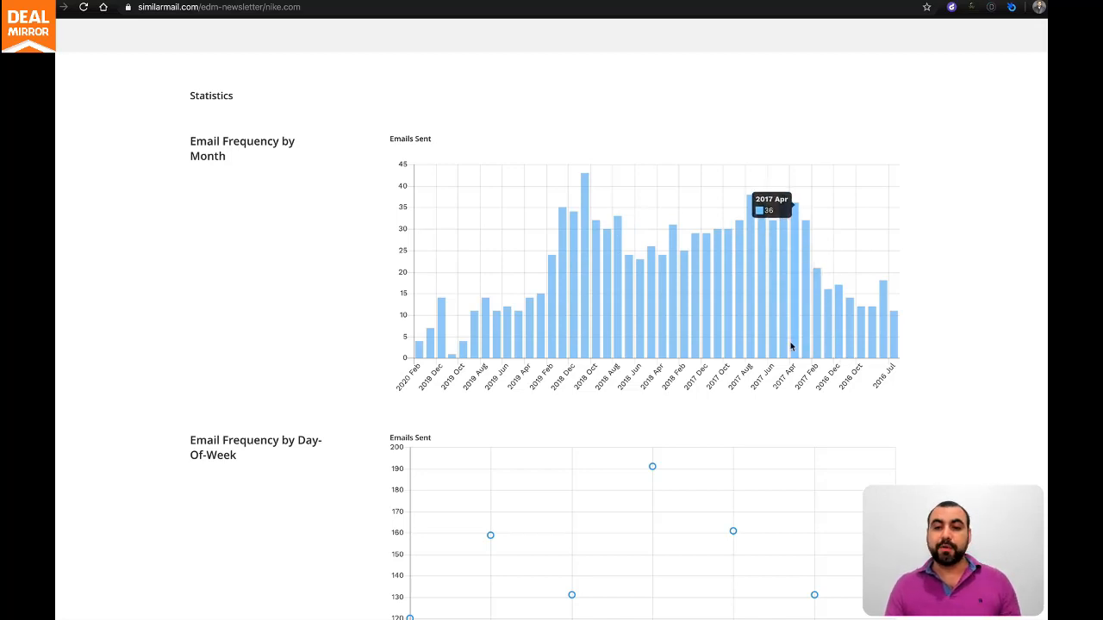
{"action": "mouse_move", "coordinate": [556, 348]}
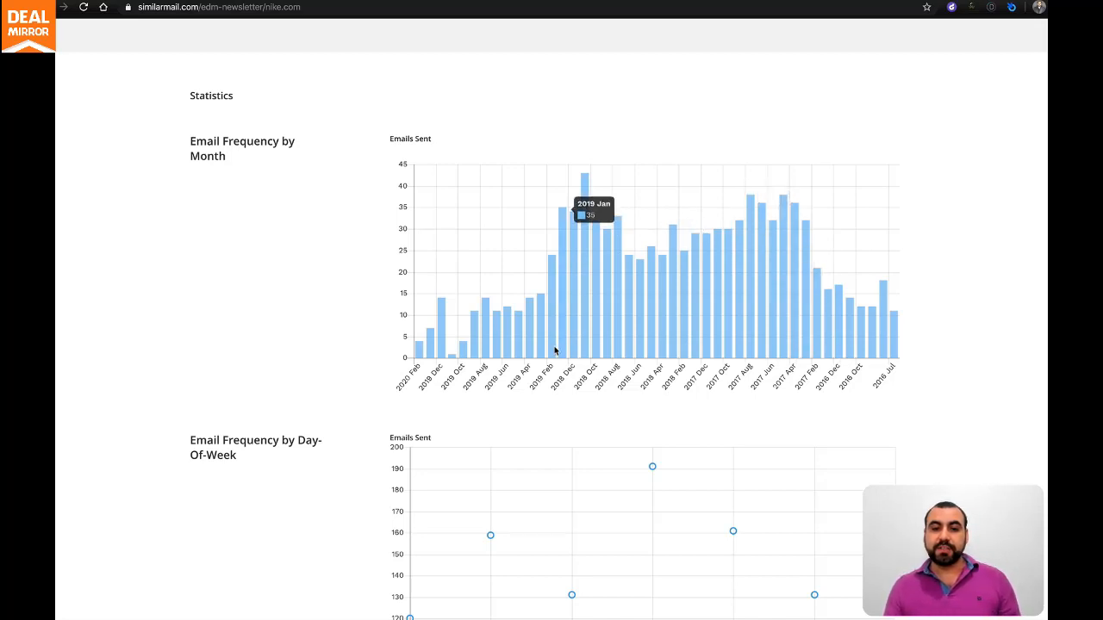
{"action": "mouse_move", "coordinate": [452, 349]}
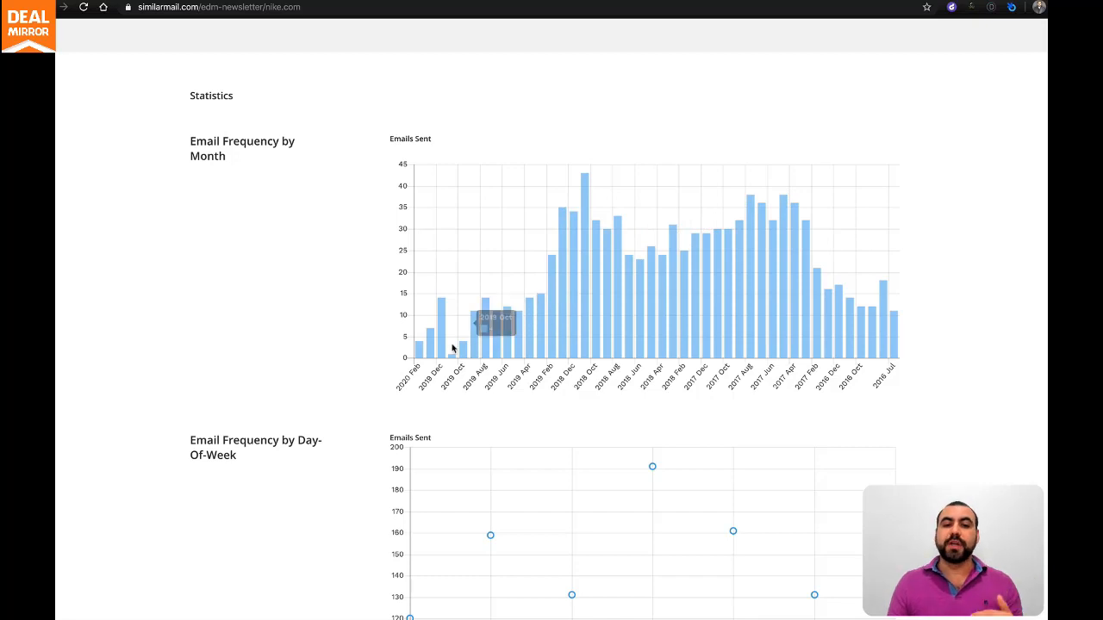
{"action": "mouse_move", "coordinate": [474, 410]}
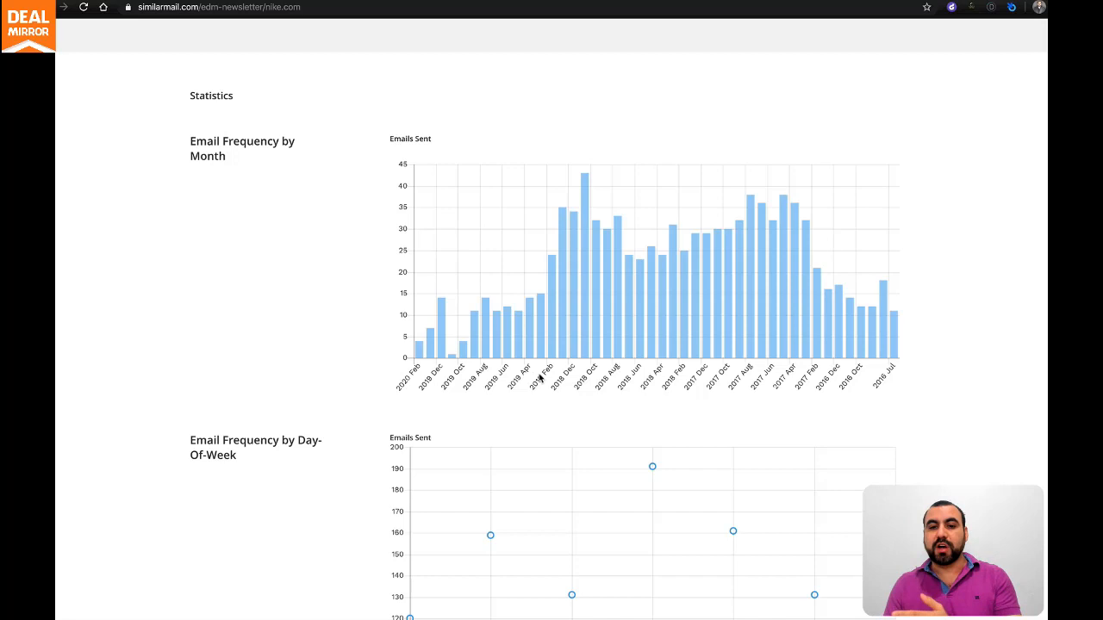
{"action": "scroll", "scroll_direction": "down", "scroll_amount": 3}
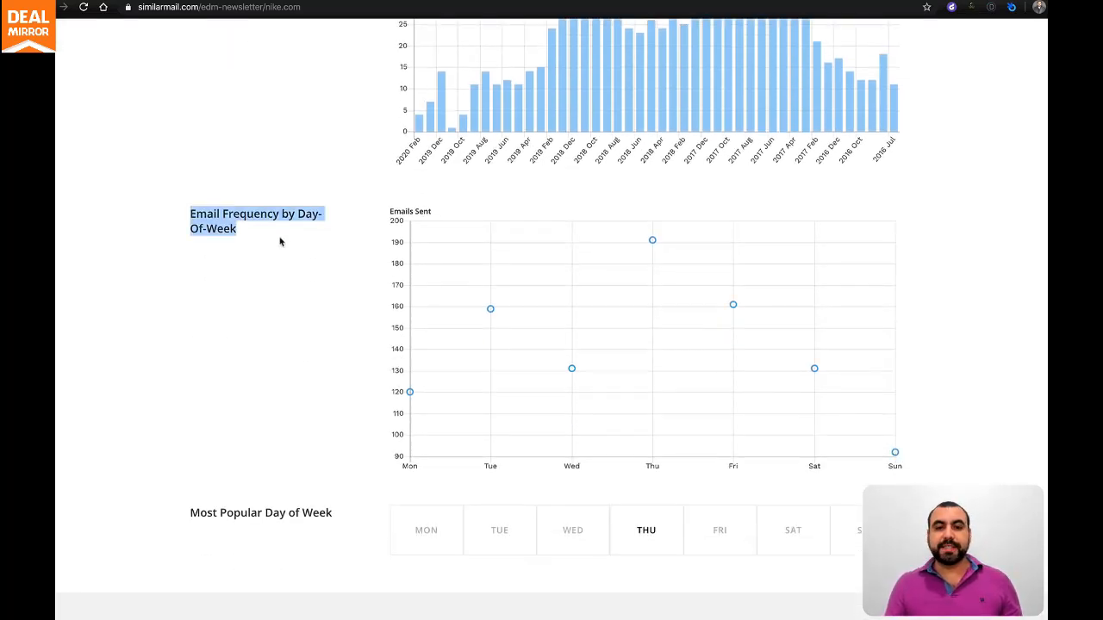
{"action": "scroll", "scroll_direction": "down", "scroll_amount": 3}
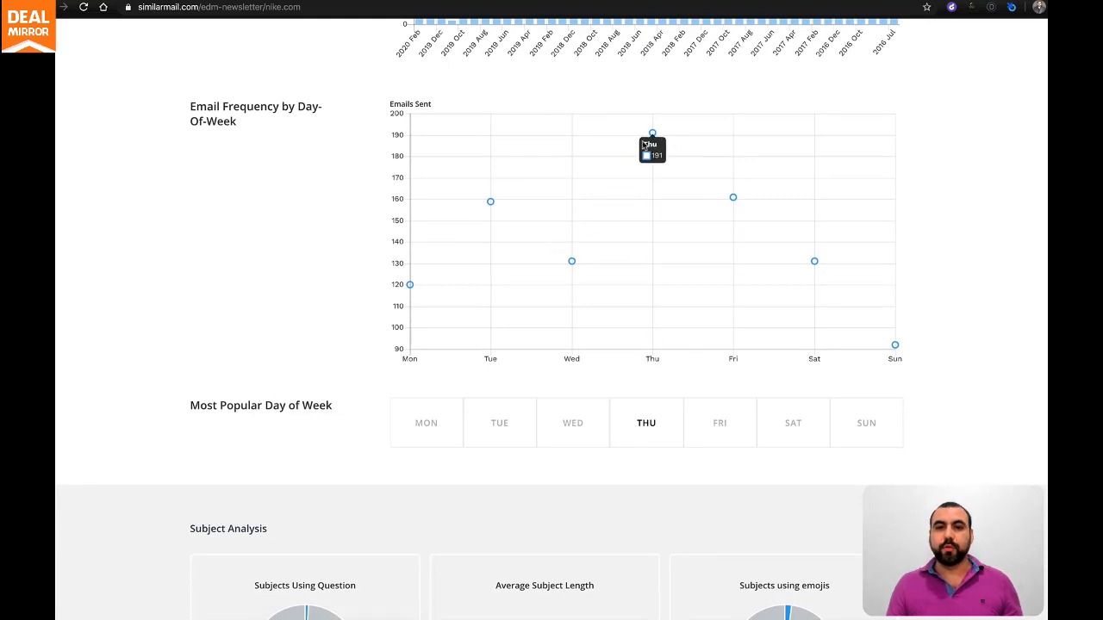
{"action": "mouse_move", "coordinate": [916, 368]}
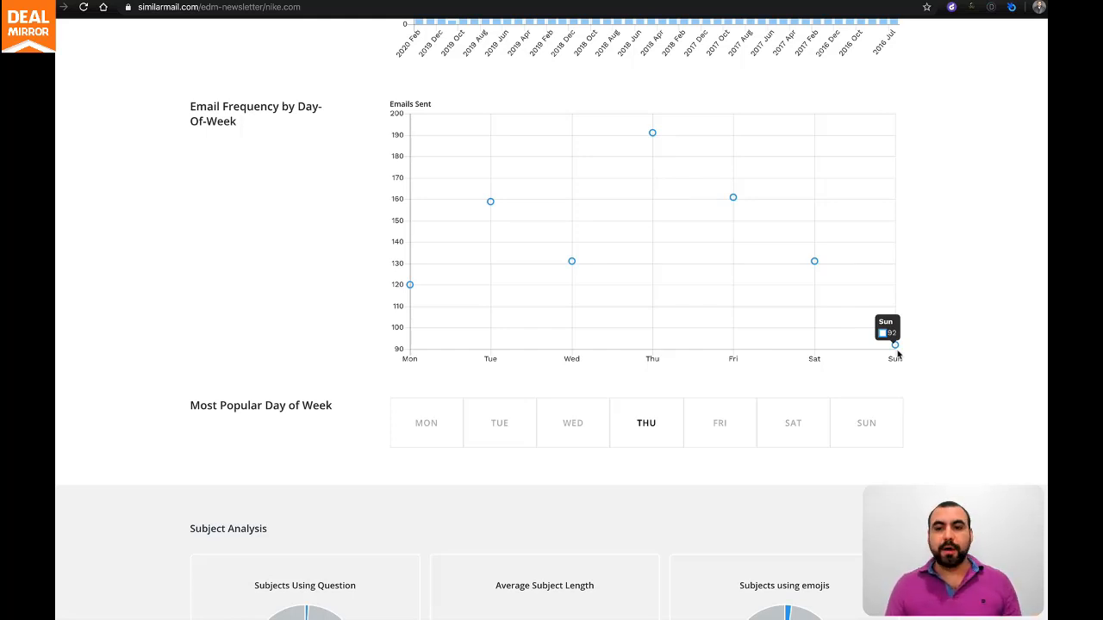
{"action": "scroll", "scroll_direction": "down", "scroll_amount": 3}
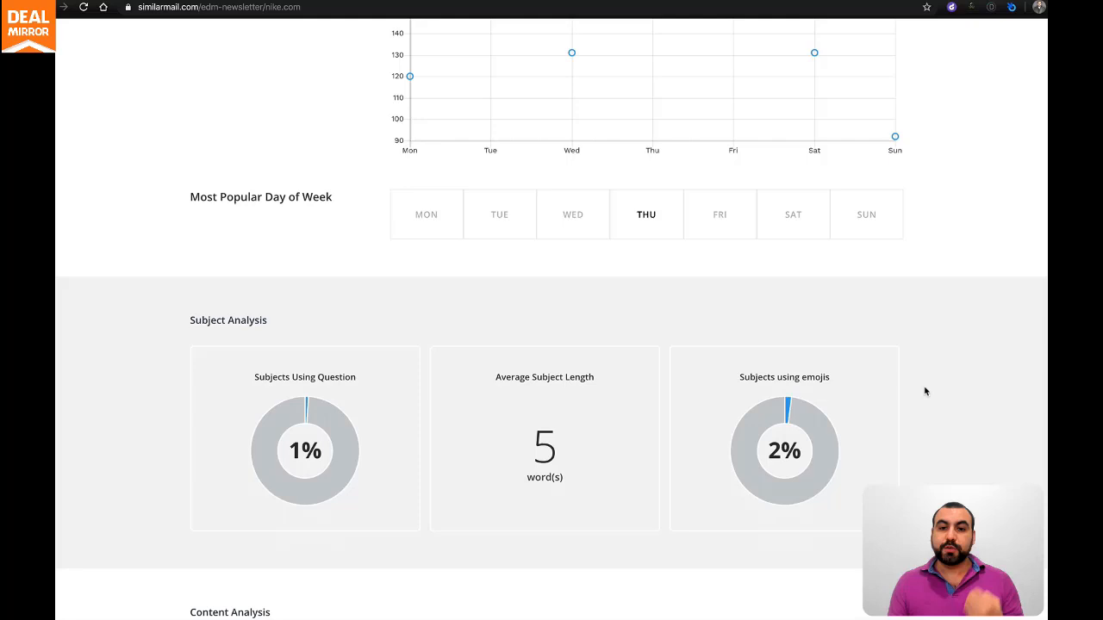
{"action": "mouse_move", "coordinate": [646, 225]}
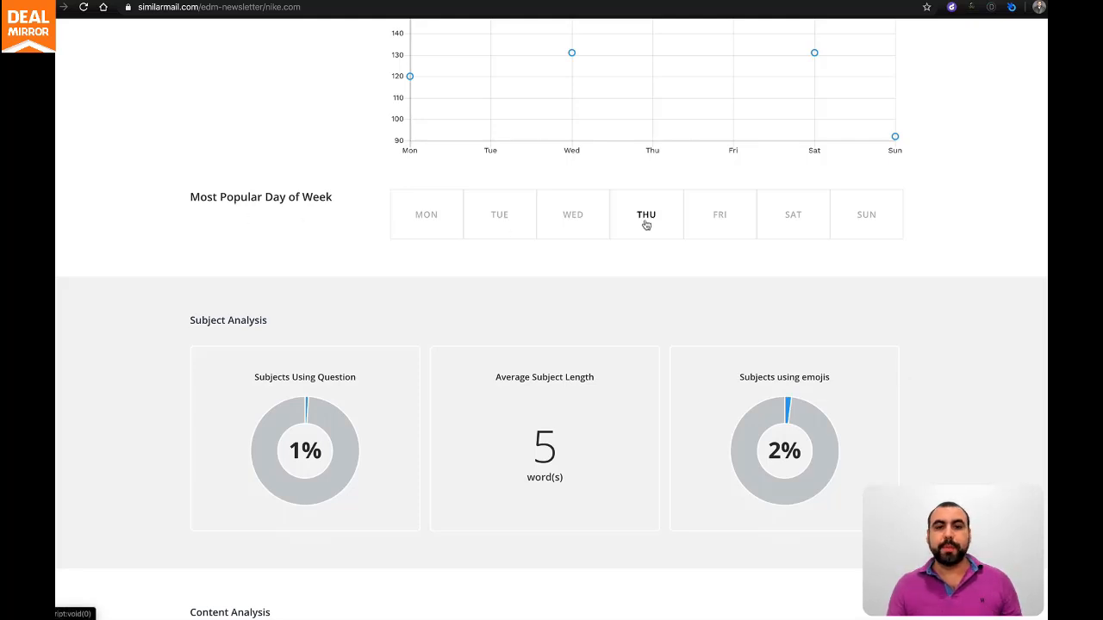
{"action": "scroll", "scroll_direction": "down", "scroll_amount": 3}
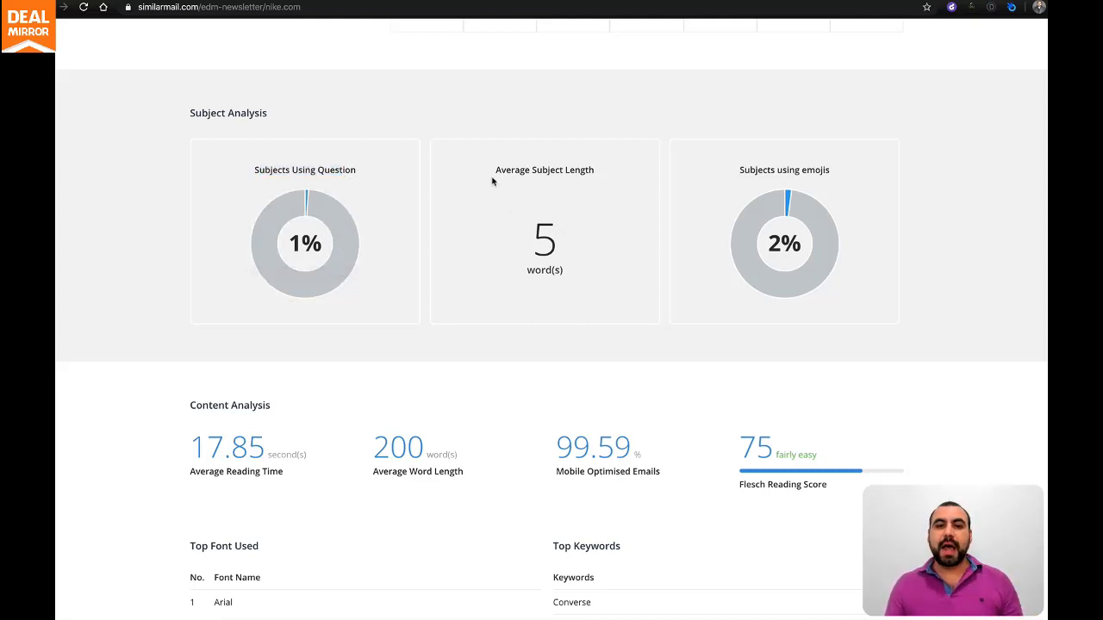
{"action": "mouse_move", "coordinate": [548, 266]}
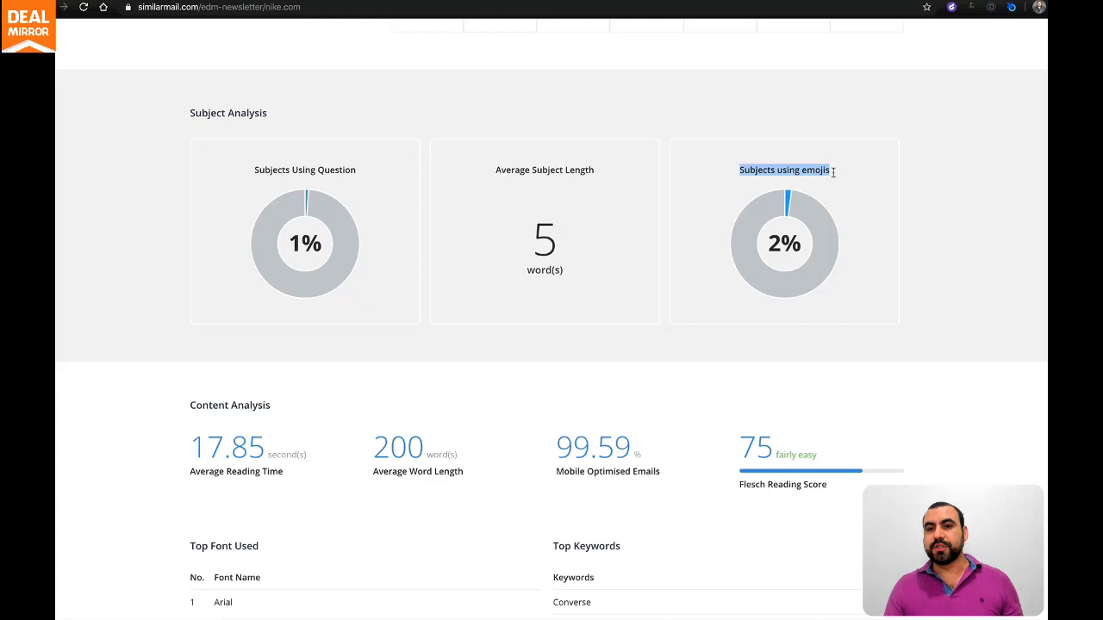
{"action": "scroll", "scroll_direction": "down", "scroll_amount": 3}
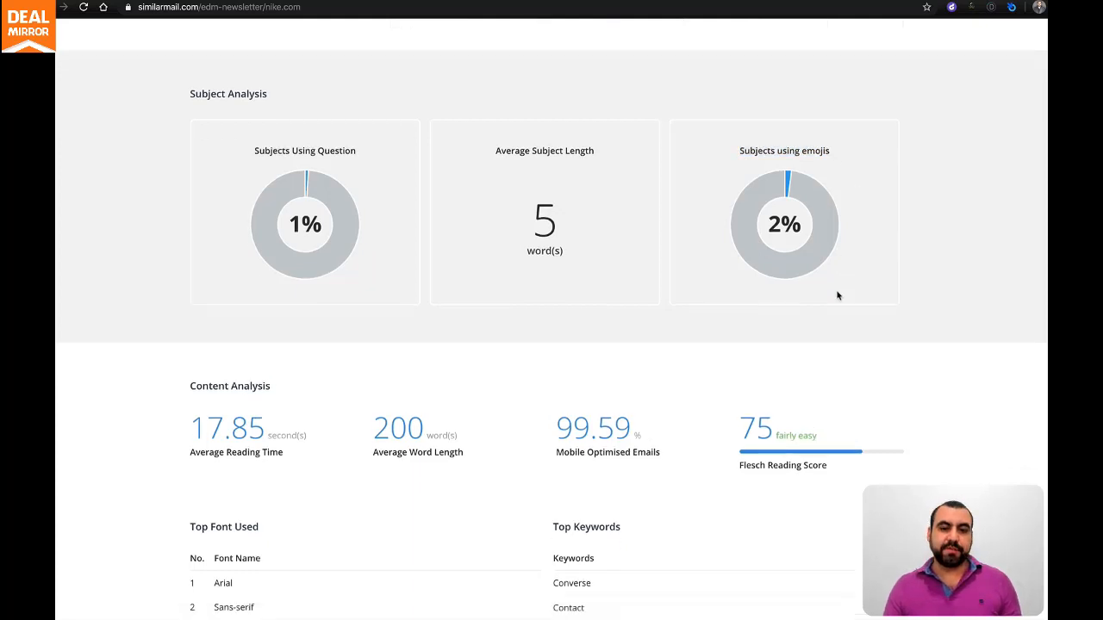
{"action": "scroll", "scroll_direction": "down", "scroll_amount": 3}
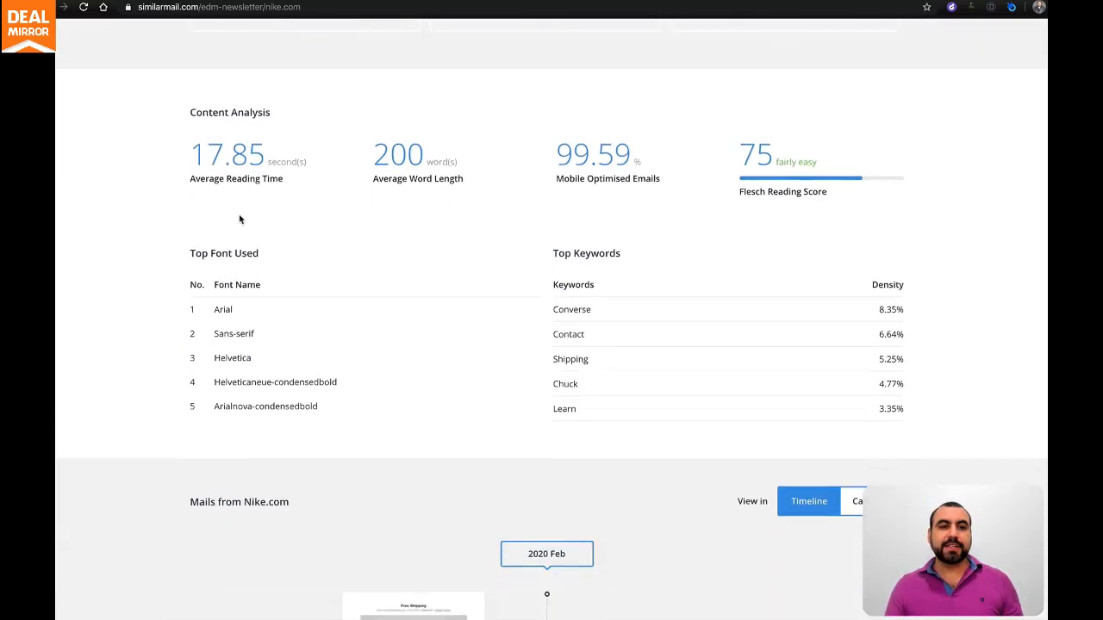
{"action": "mouse_move", "coordinate": [301, 187]}
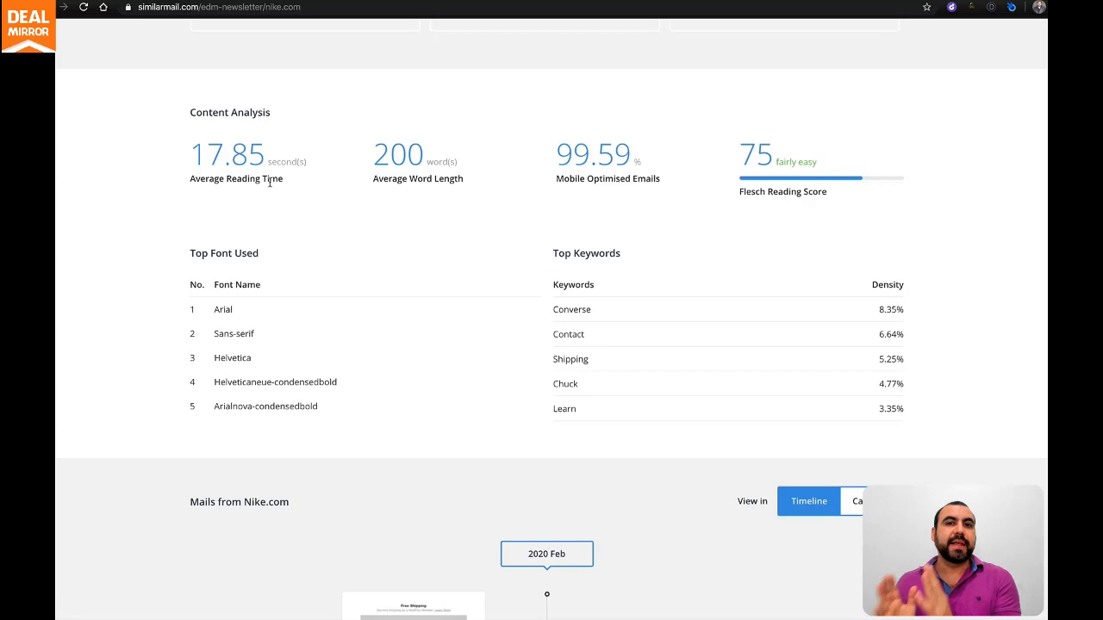
{"action": "mouse_move", "coordinate": [466, 165]}
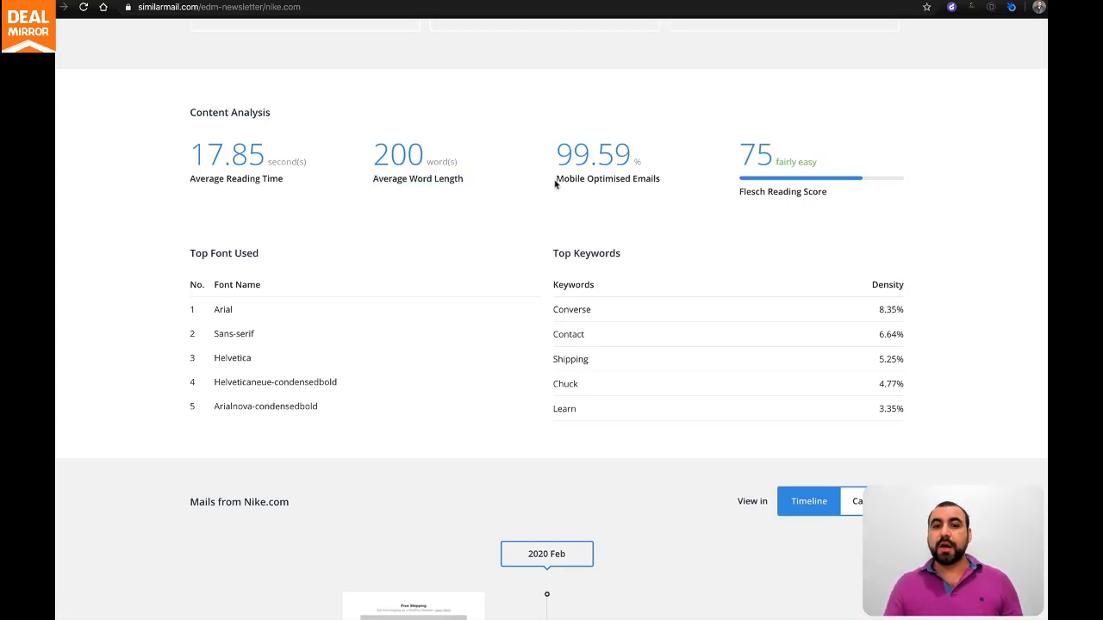
{"action": "double_click", "coordinate": [595, 154]}
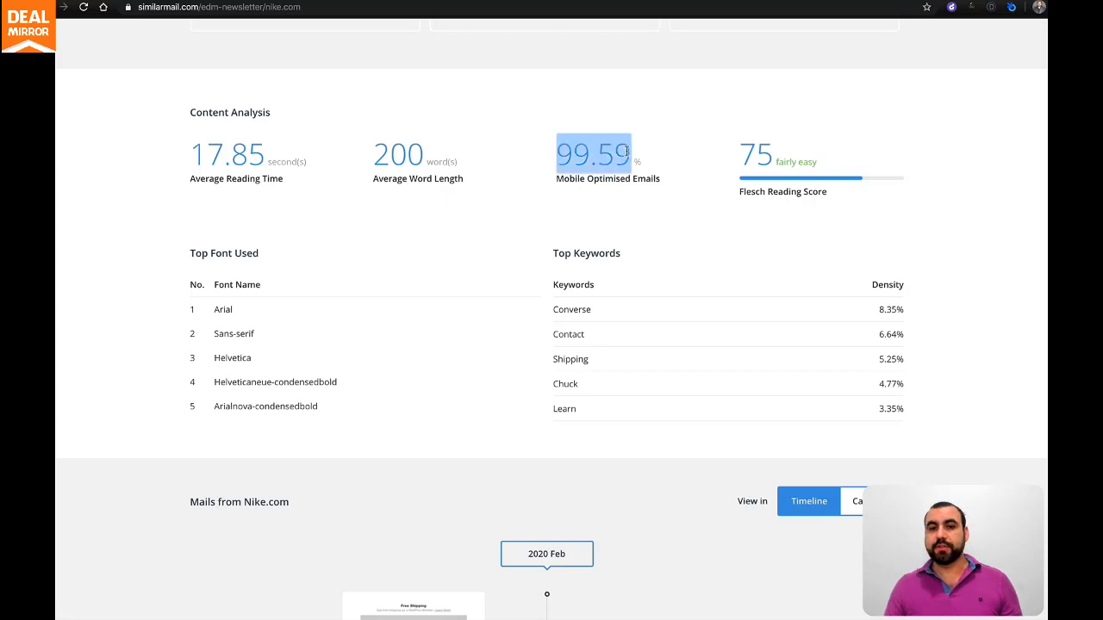
{"action": "mouse_move", "coordinate": [745, 202]}
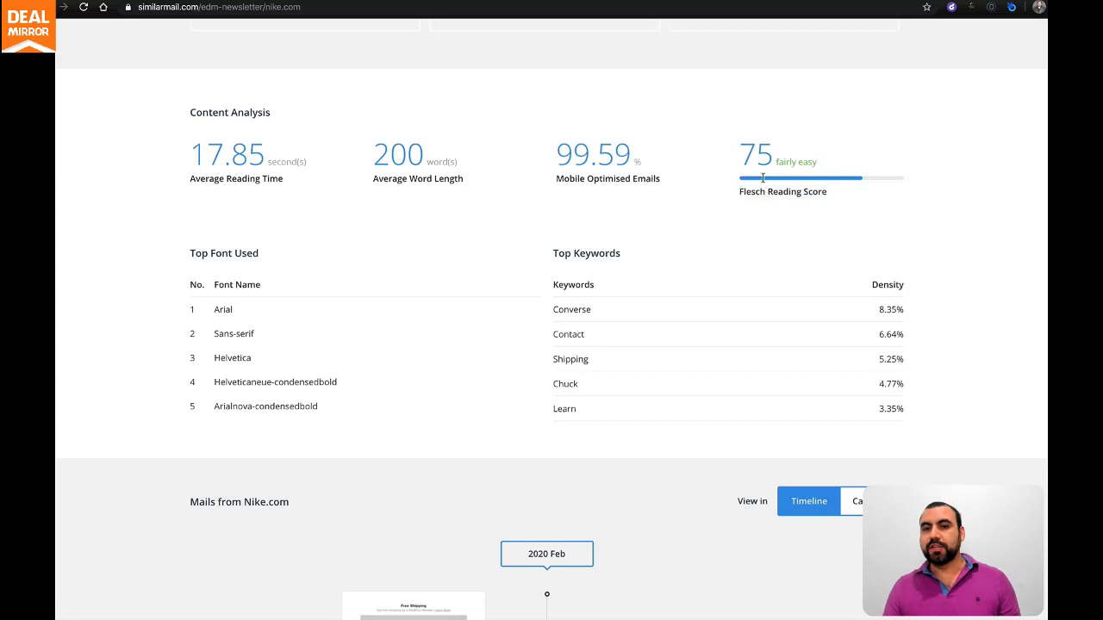
{"action": "scroll", "scroll_direction": "down", "scroll_amount": 3}
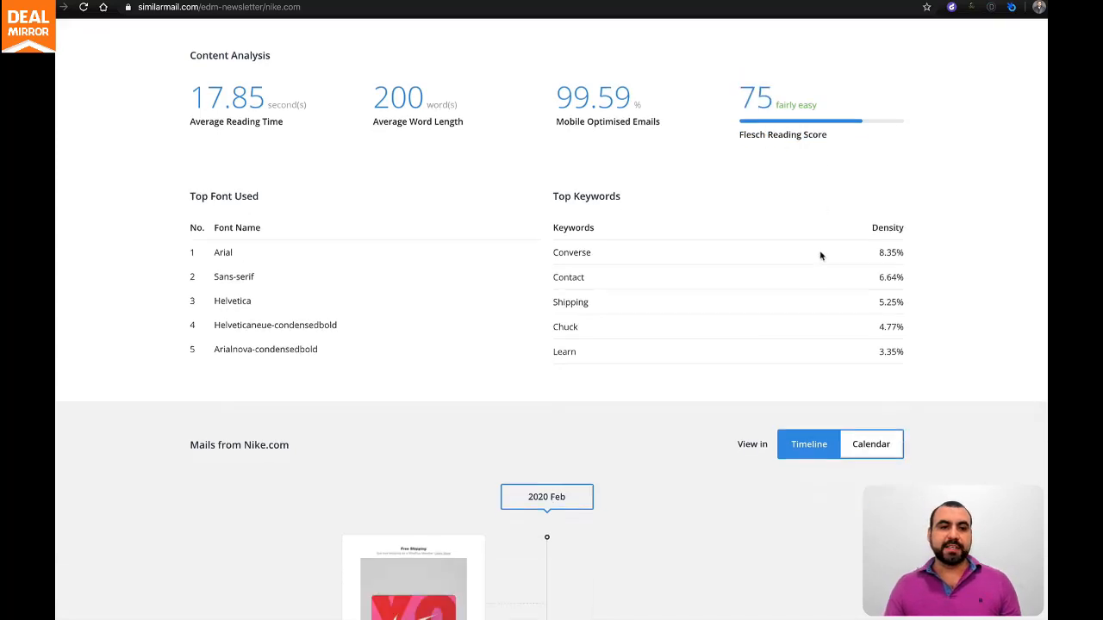
{"action": "scroll", "scroll_direction": "down", "scroll_amount": 3}
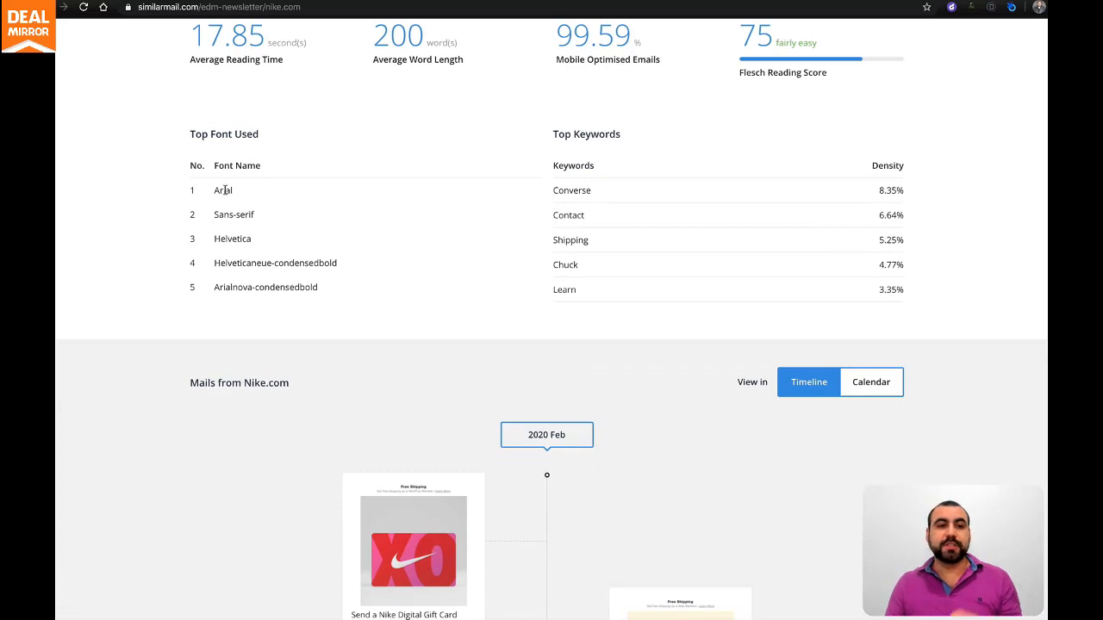
{"action": "mouse_move", "coordinate": [590, 251]}
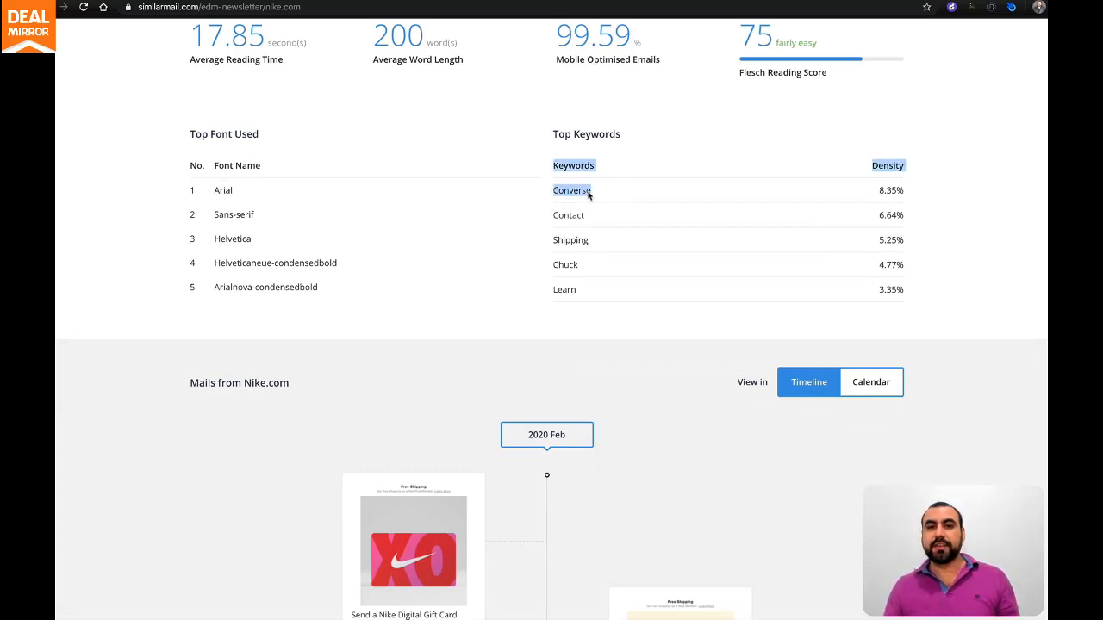
{"action": "mouse_move", "coordinate": [589, 278]}
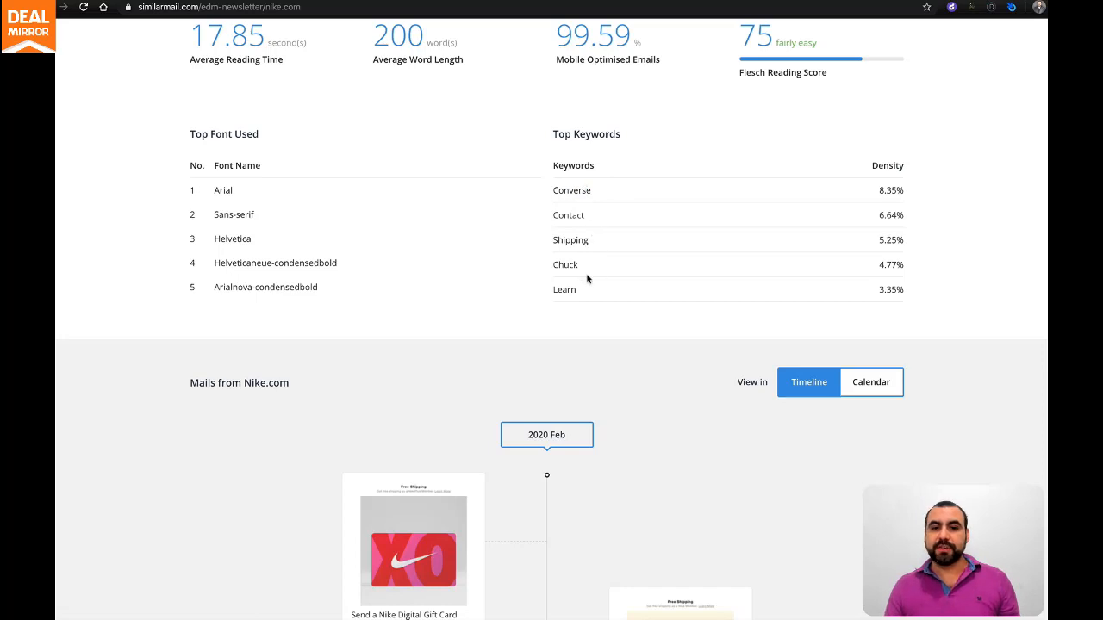
{"action": "scroll", "scroll_direction": "down", "scroll_amount": 3}
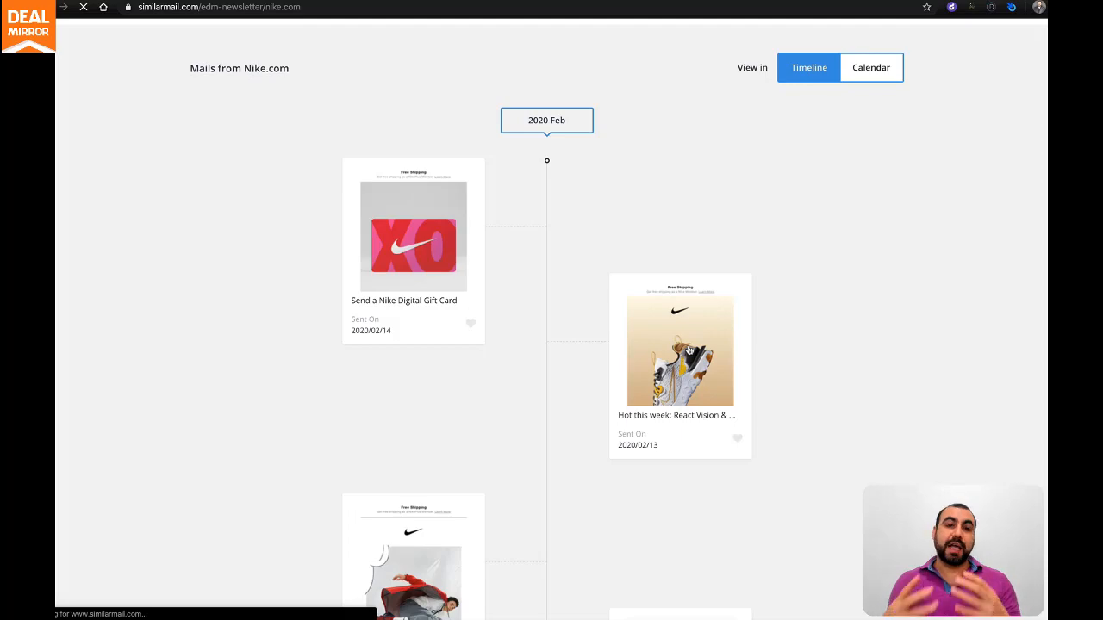
Step: Open the 'Hot this week: React Vision & more' email and highlight its preheader
{"action": "left_click", "coordinate": [679, 349]}
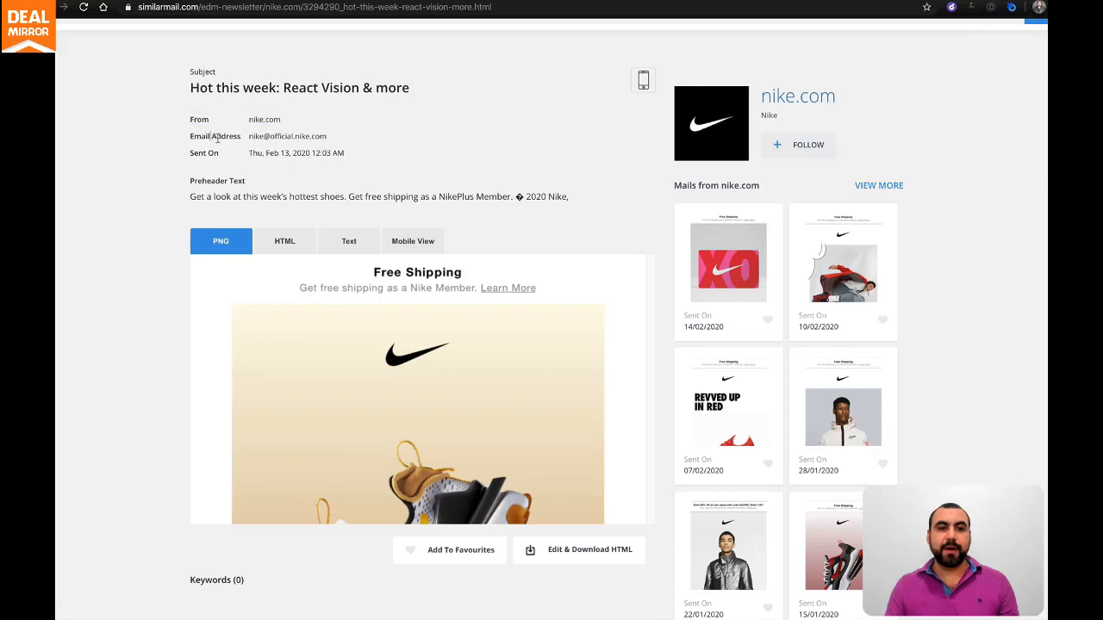
{"action": "mouse_move", "coordinate": [182, 157]}
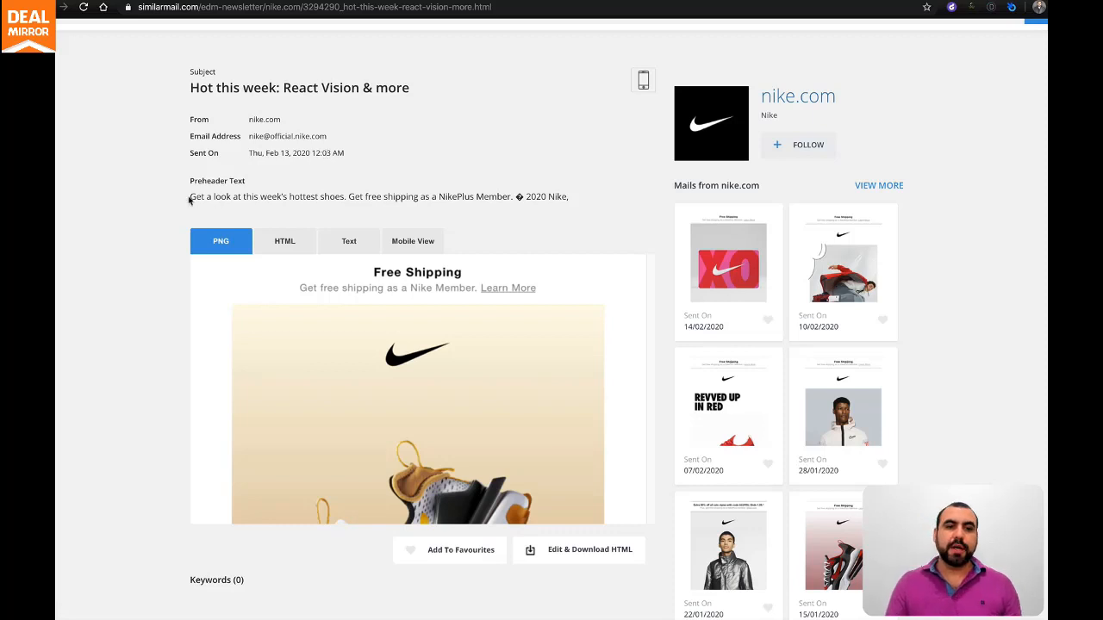
{"action": "left_click_drag", "start_coordinate": [190, 196], "coordinate": [419, 197]}
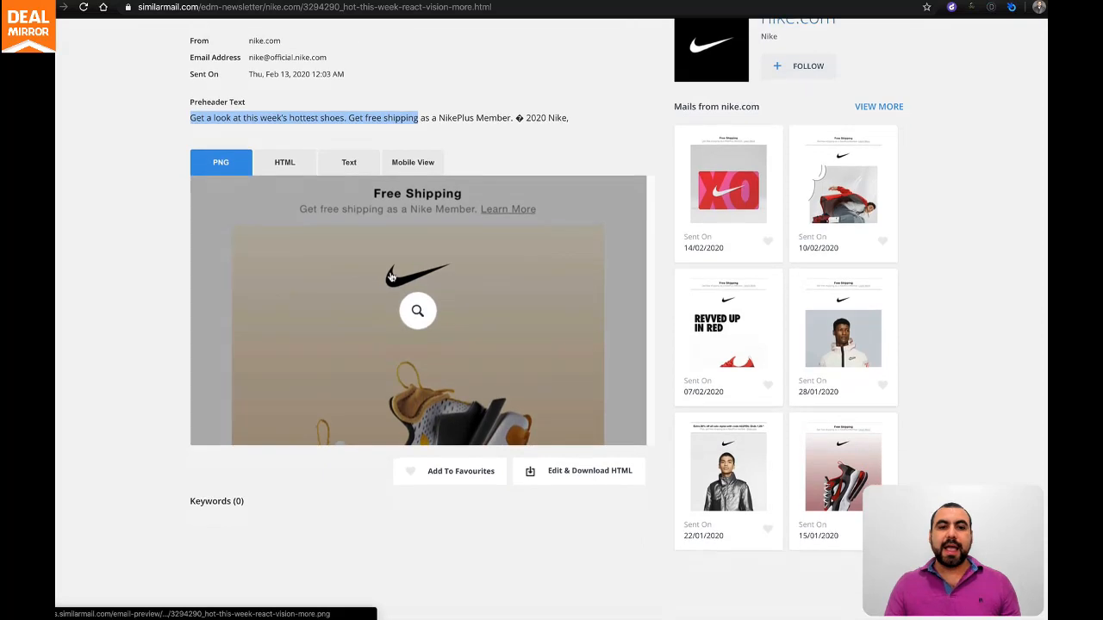
Step: Enlarge the React Vision email PNG, scroll to the kids' shoes section, then close it
{"action": "left_click", "coordinate": [417, 311]}
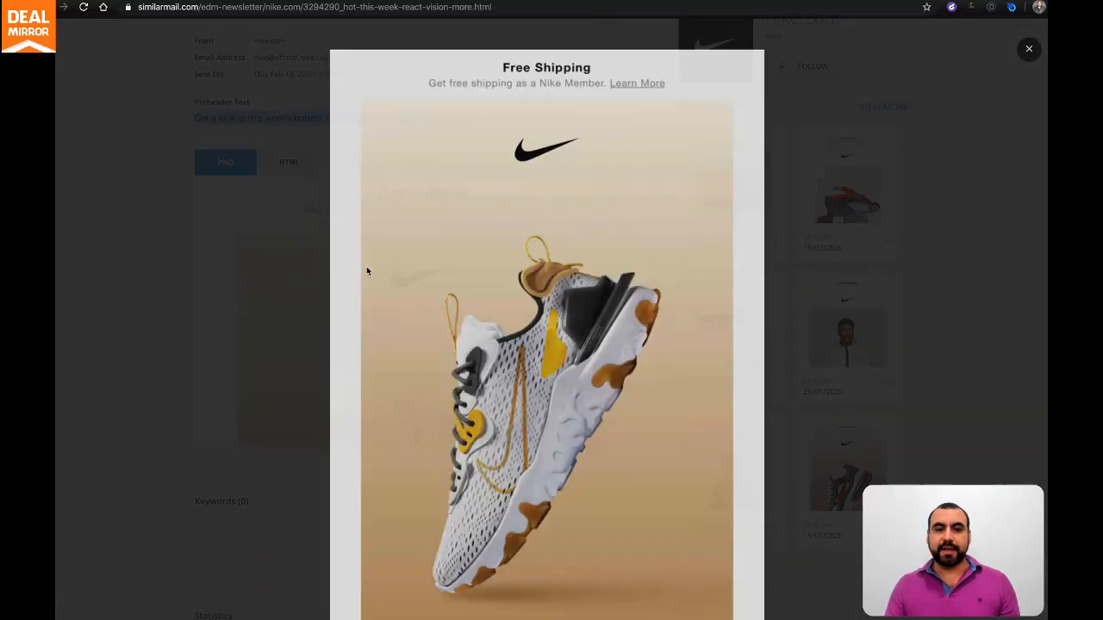
{"action": "scroll", "scroll_direction": "down", "scroll_amount": 3}
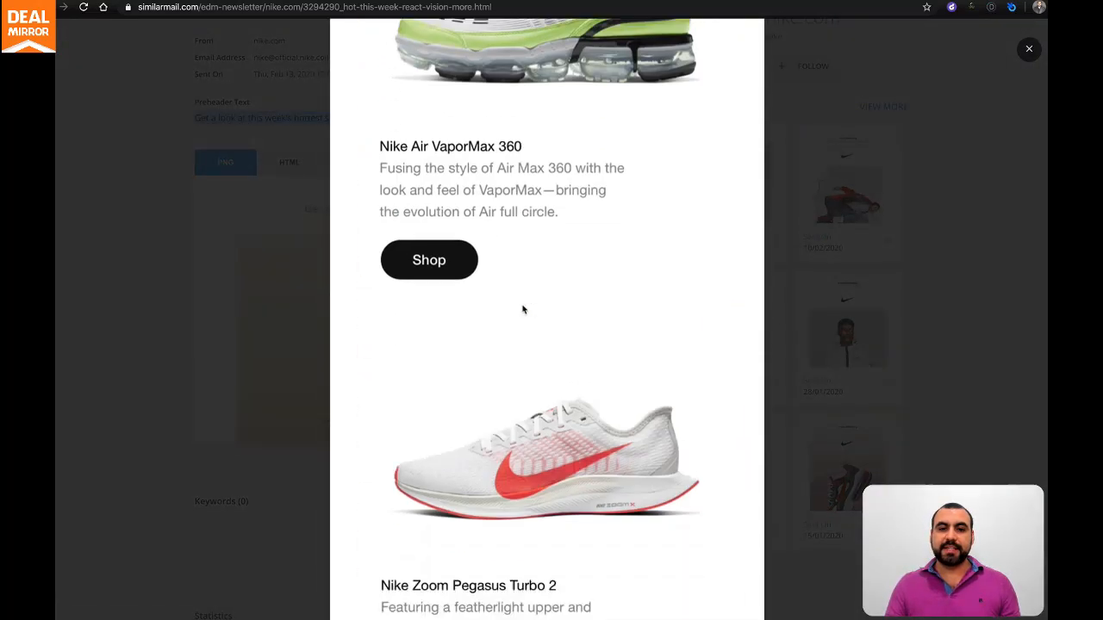
{"action": "scroll", "scroll_direction": "down", "scroll_amount": 3}
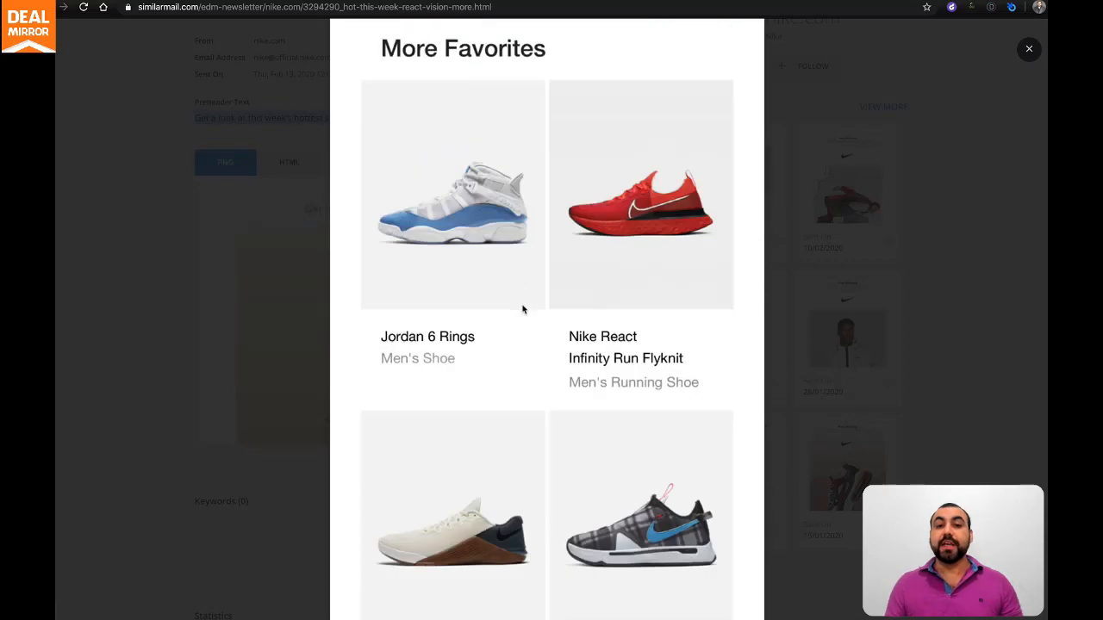
{"action": "scroll", "scroll_direction": "down", "scroll_amount": 3}
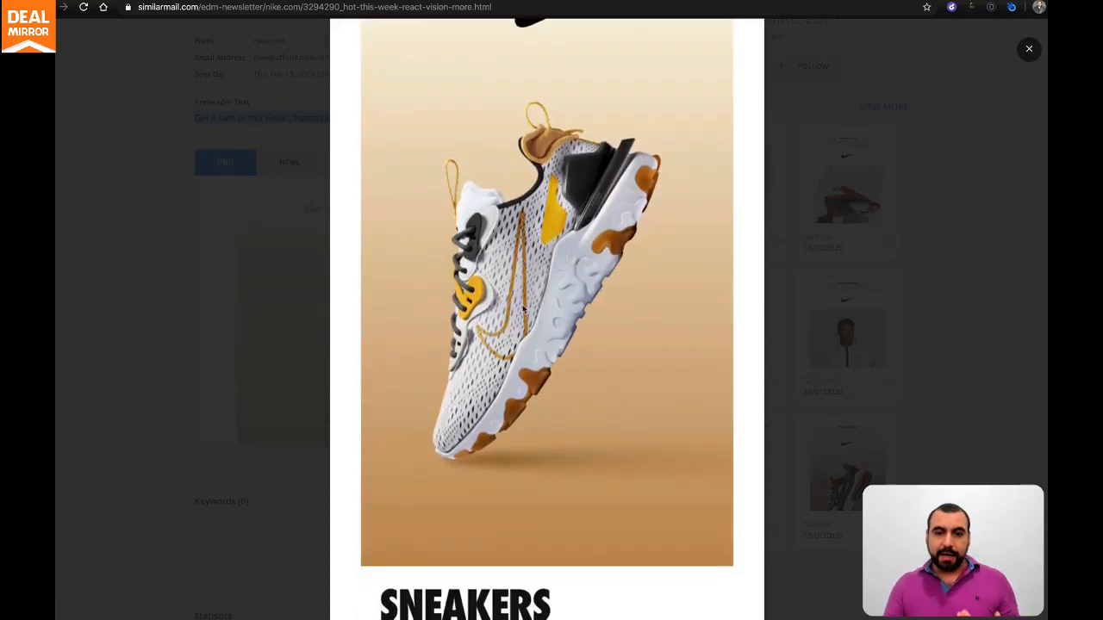
{"action": "scroll", "scroll_direction": "down", "scroll_amount": 3}
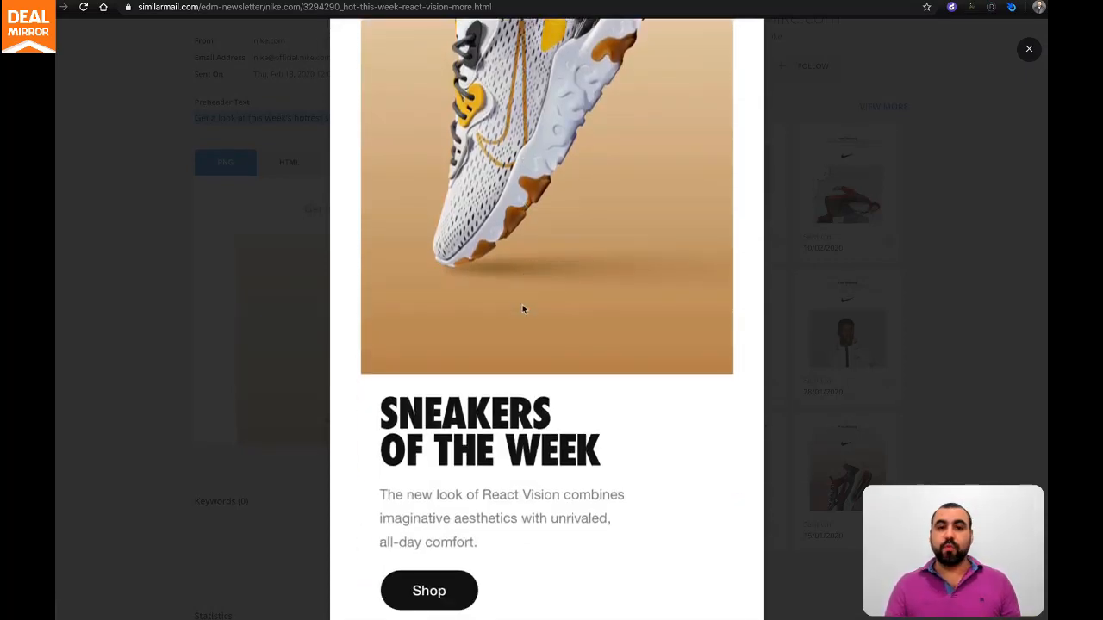
{"action": "scroll", "scroll_direction": "down", "scroll_amount": 3}
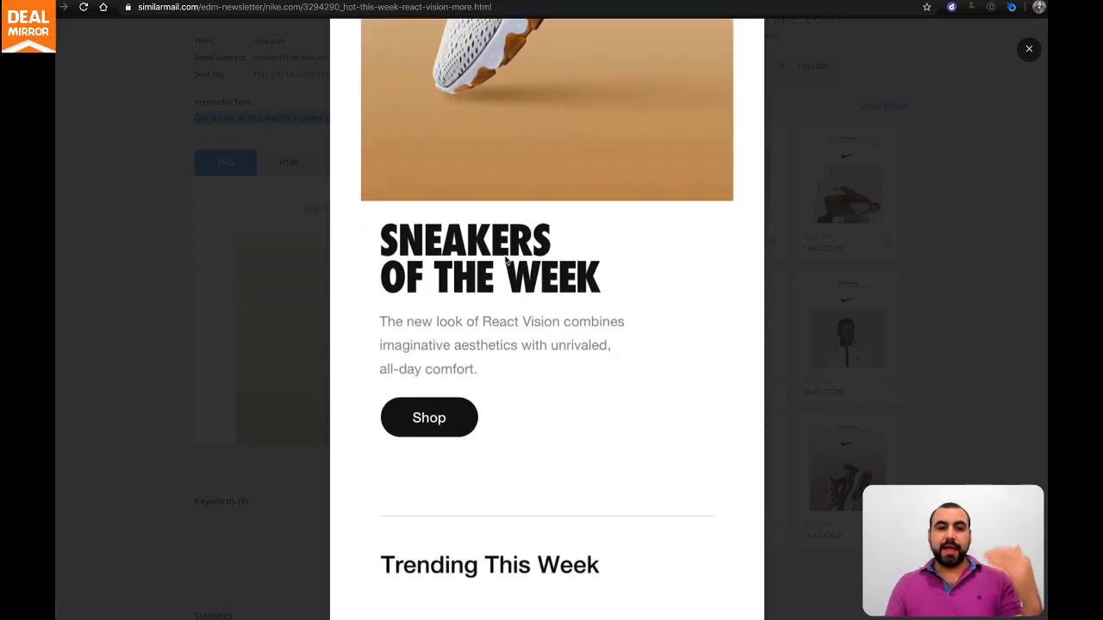
{"action": "scroll", "scroll_direction": "down", "scroll_amount": 3}
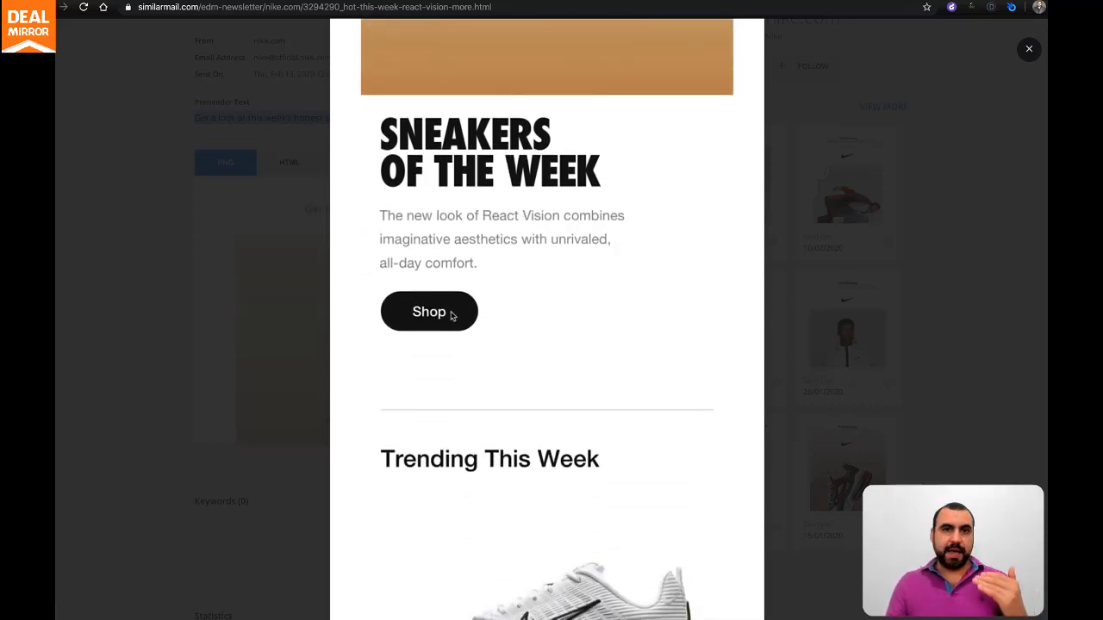
{"action": "scroll", "scroll_direction": "down", "scroll_amount": 3}
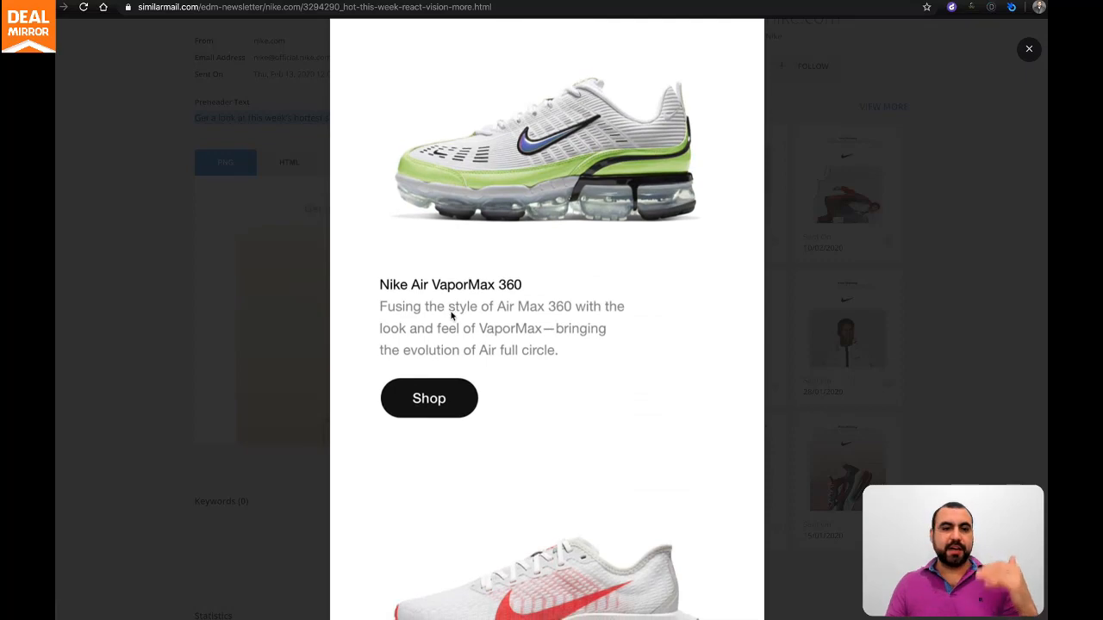
{"action": "scroll", "scroll_direction": "down", "scroll_amount": 3}
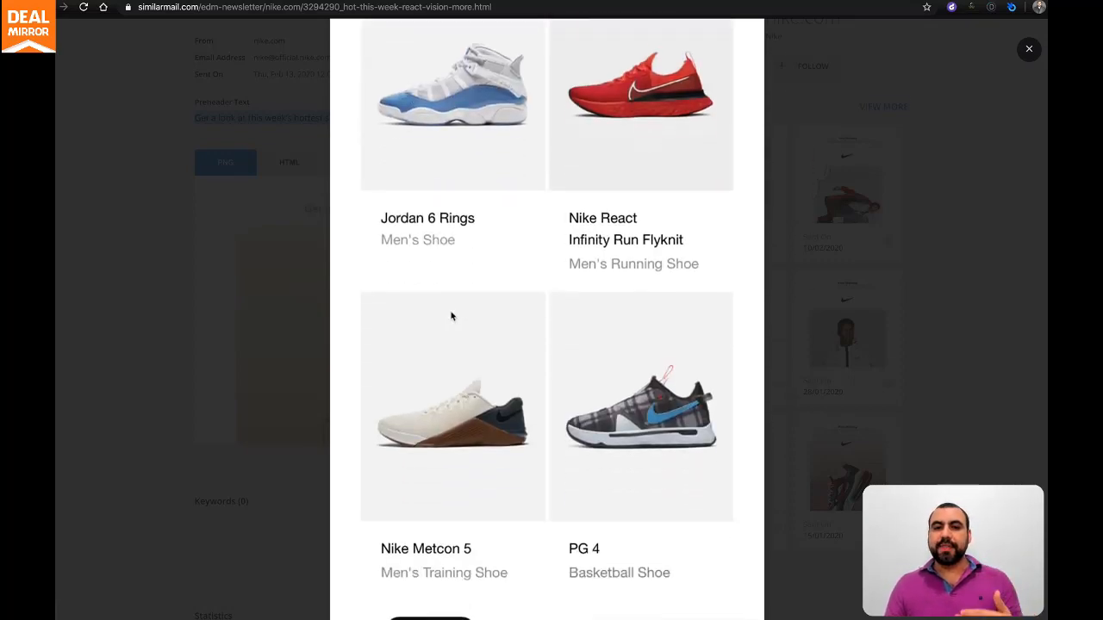
{"action": "scroll", "scroll_direction": "down", "scroll_amount": 3}
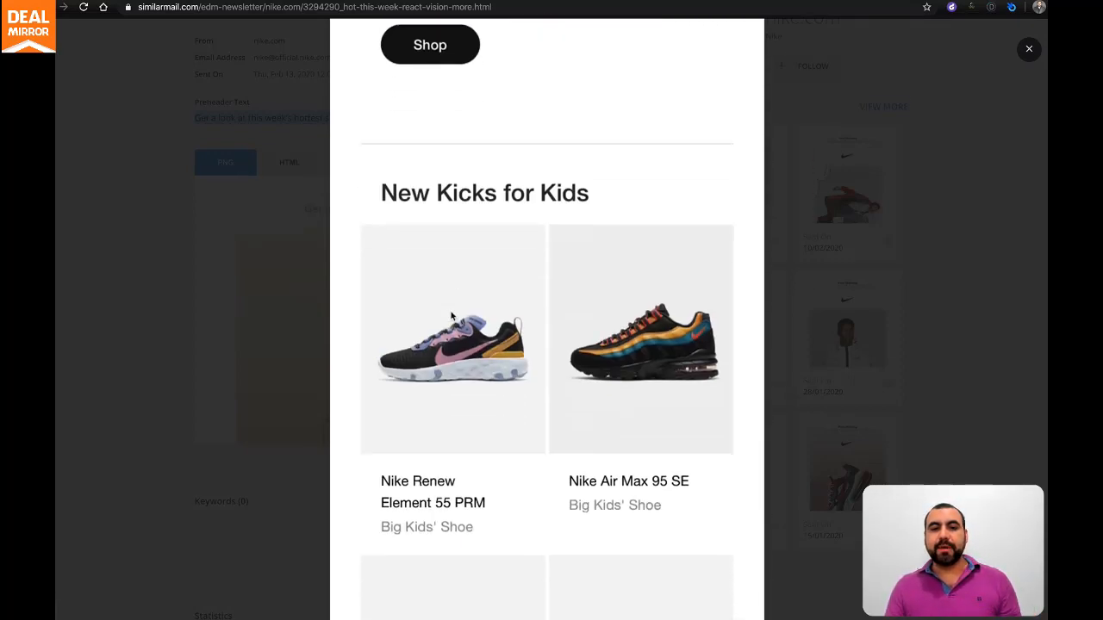
{"action": "left_click", "coordinate": [1027, 49]}
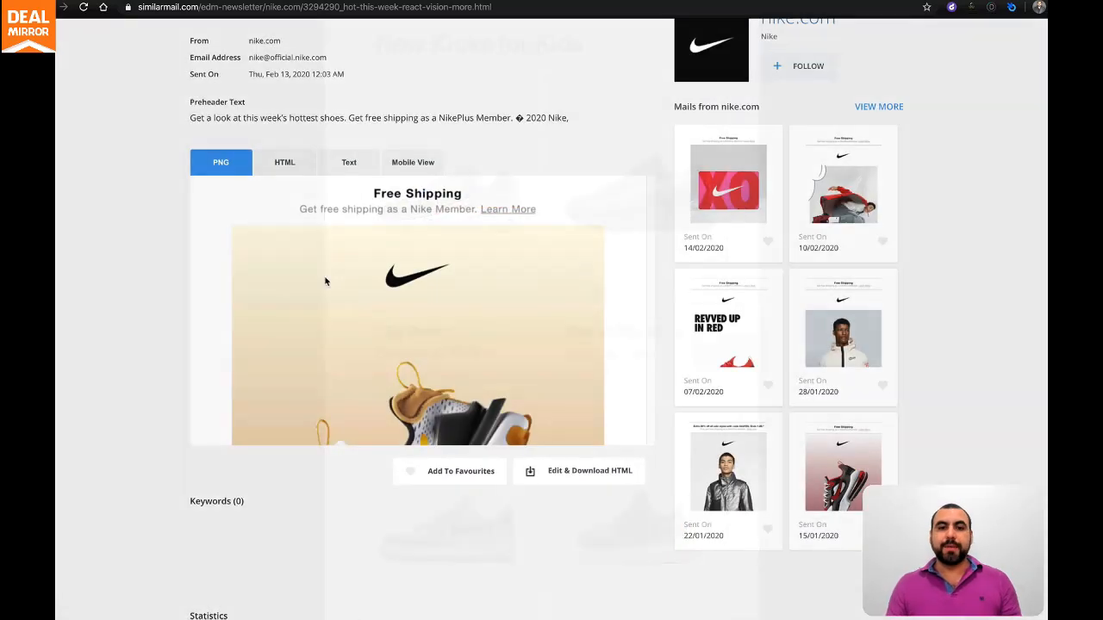
{"action": "mouse_move", "coordinate": [328, 296]}
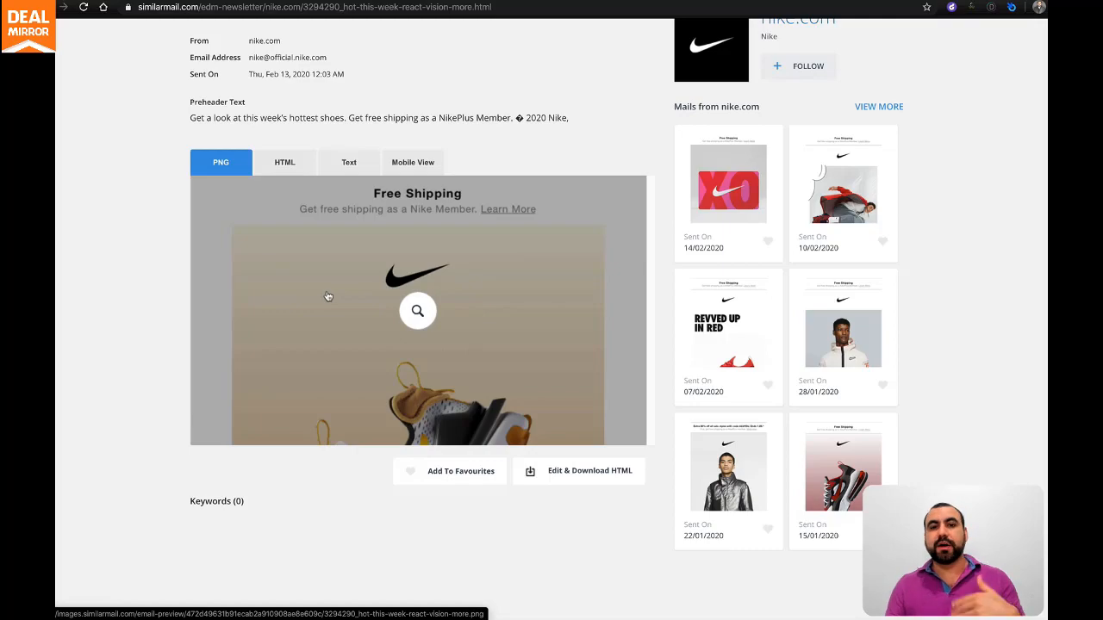
Step: Show the React Vision email's HTML source and scroll through the code
{"action": "left_click", "coordinate": [284, 162]}
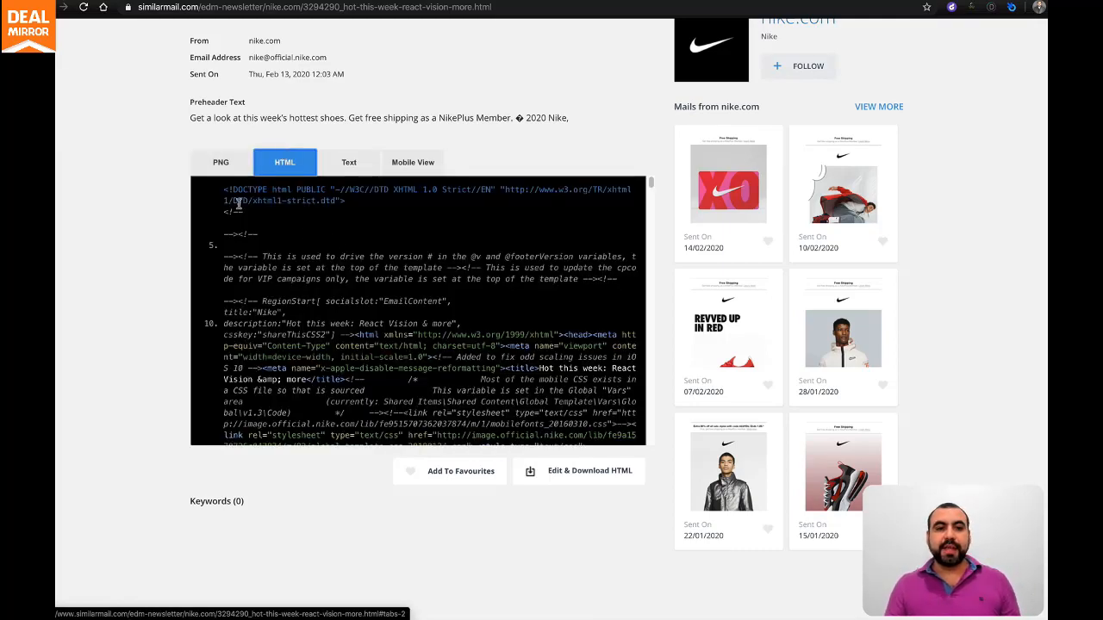
{"action": "scroll", "scroll_direction": "down", "scroll_amount": 3}
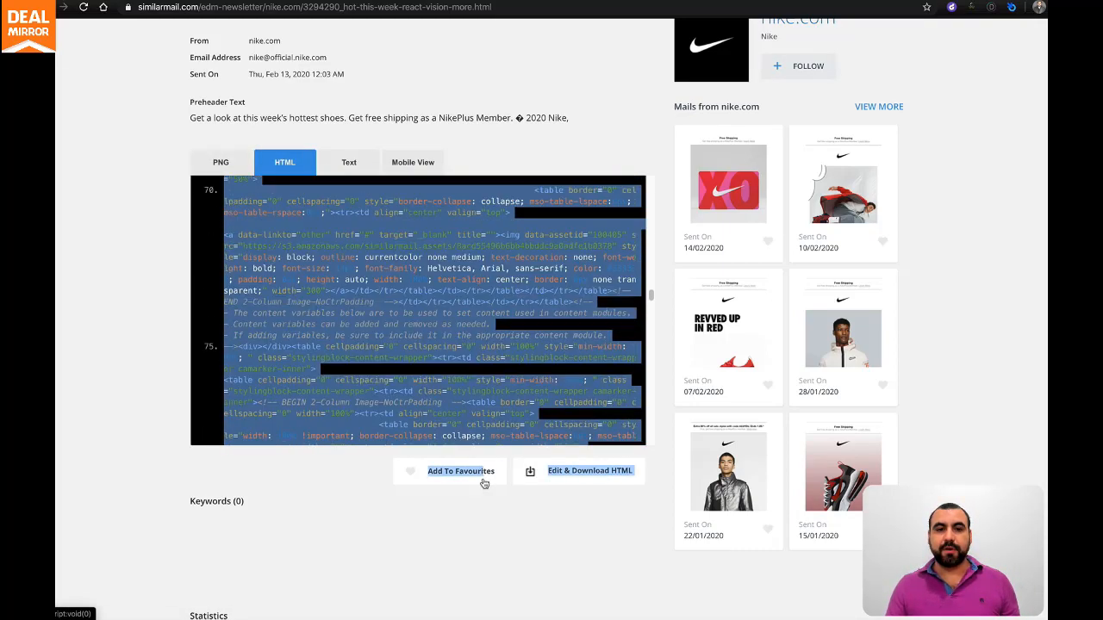
{"action": "scroll", "scroll_direction": "down", "scroll_amount": 3}
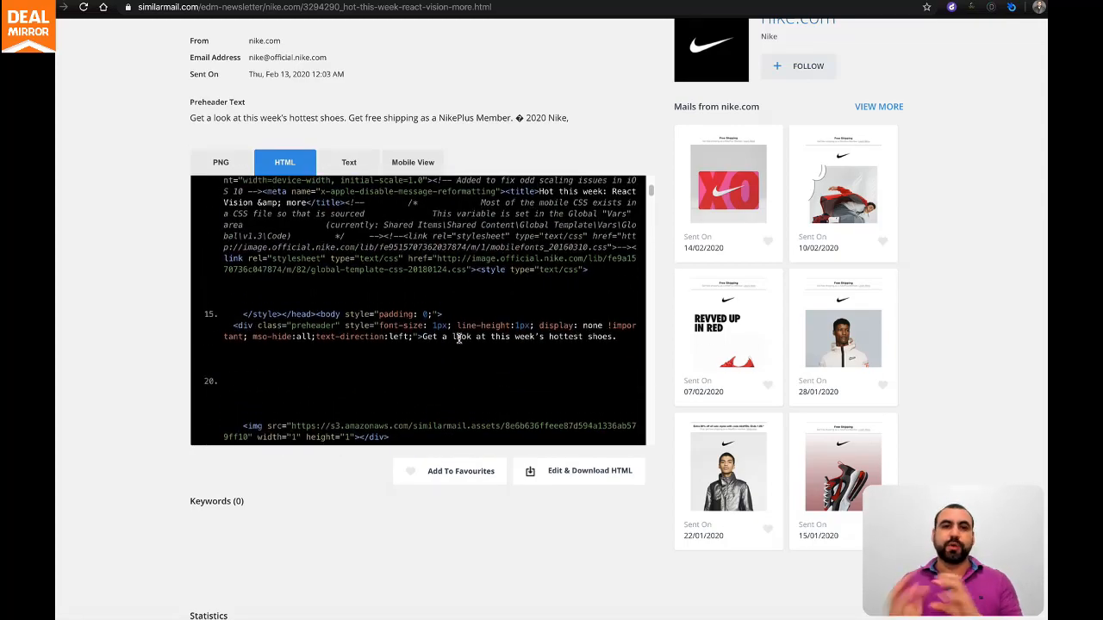
Step: View the plain-text version, then enlarge and close the mobile rendering
{"action": "left_click", "coordinate": [348, 162]}
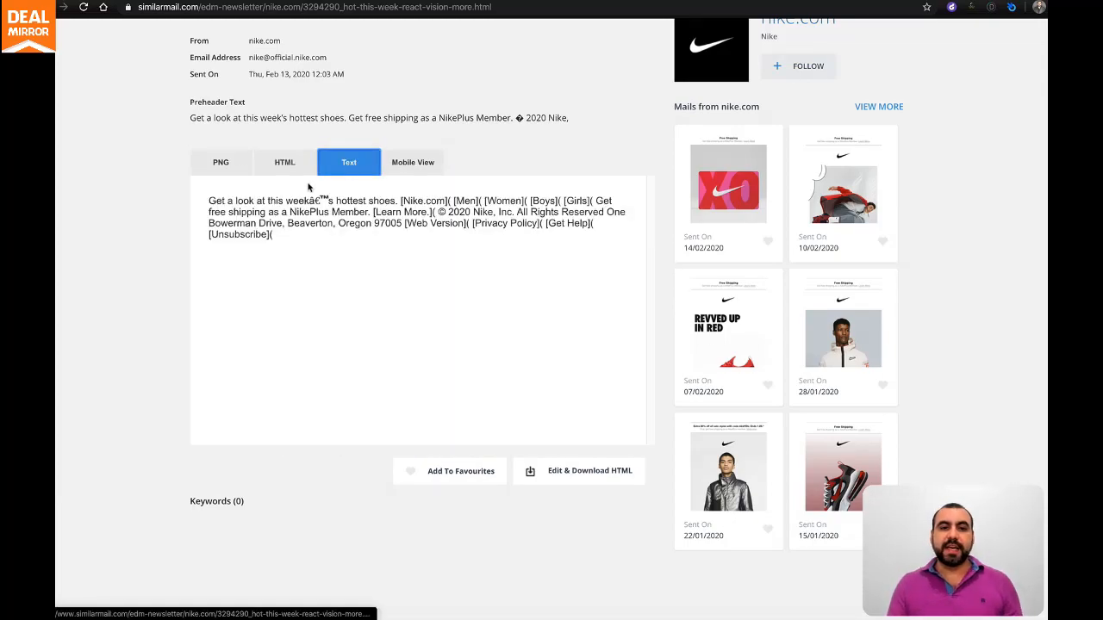
{"action": "left_click", "coordinate": [412, 162]}
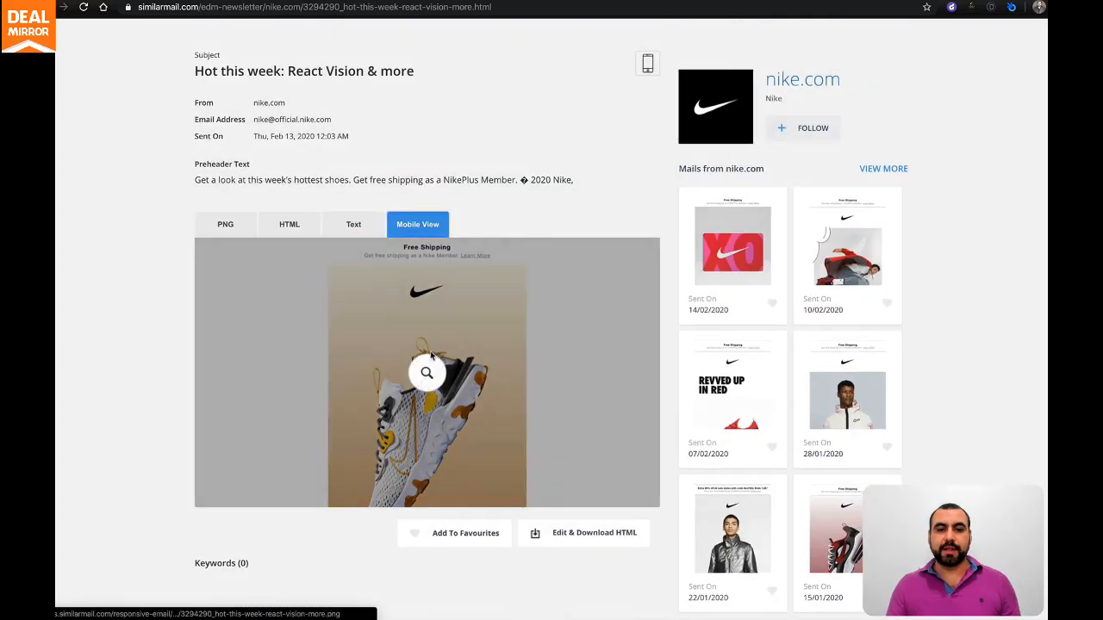
{"action": "left_click", "coordinate": [426, 372]}
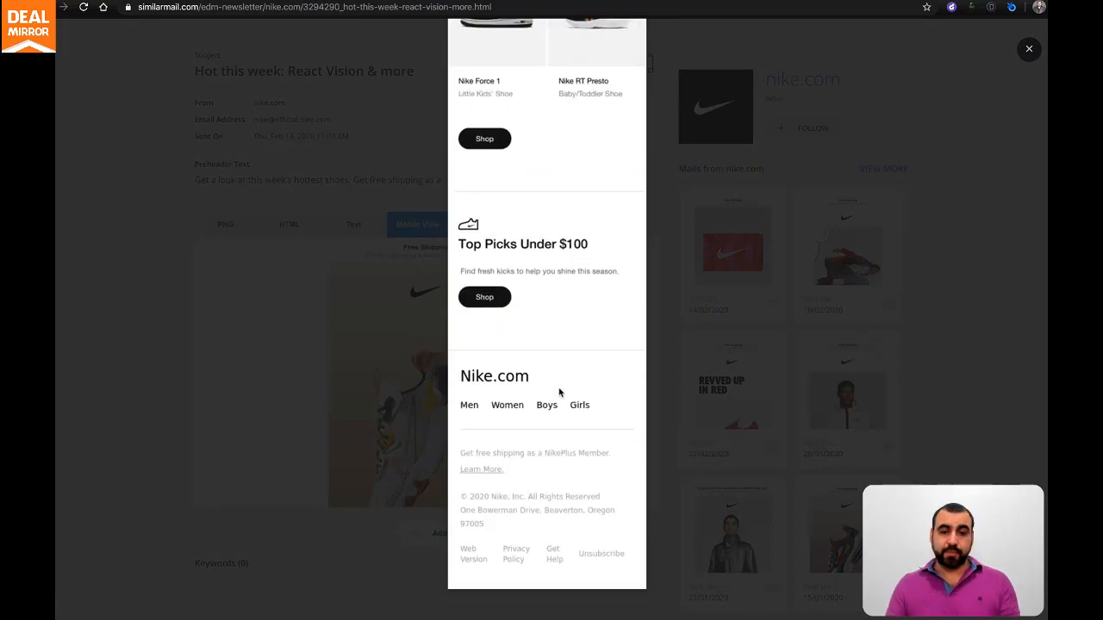
{"action": "left_click", "coordinate": [1028, 49]}
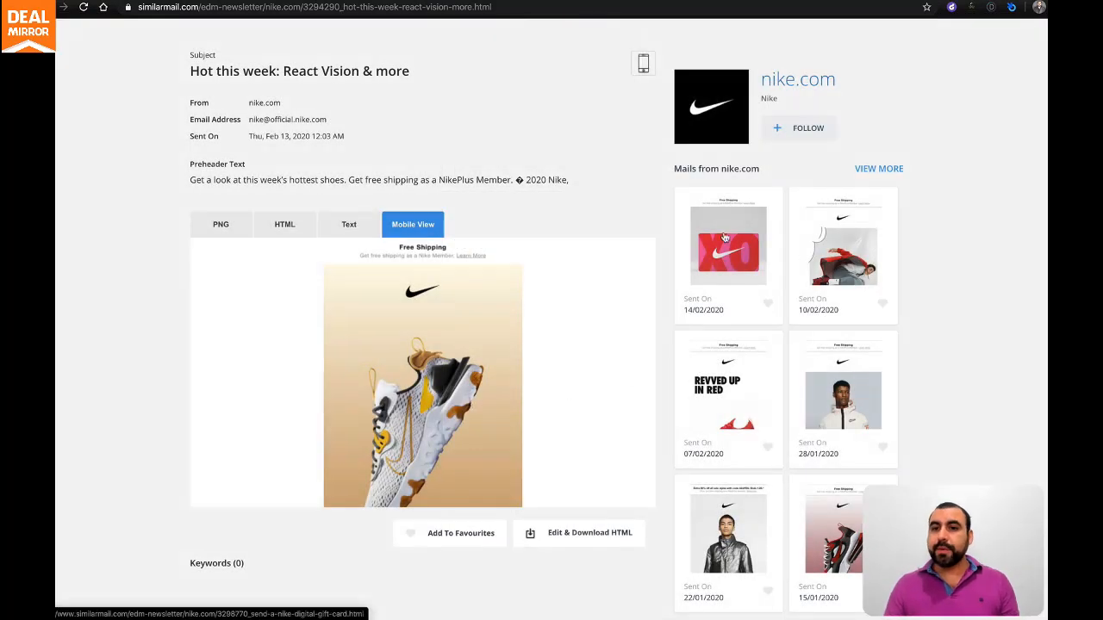
{"action": "scroll", "scroll_direction": "down", "scroll_amount": 3}
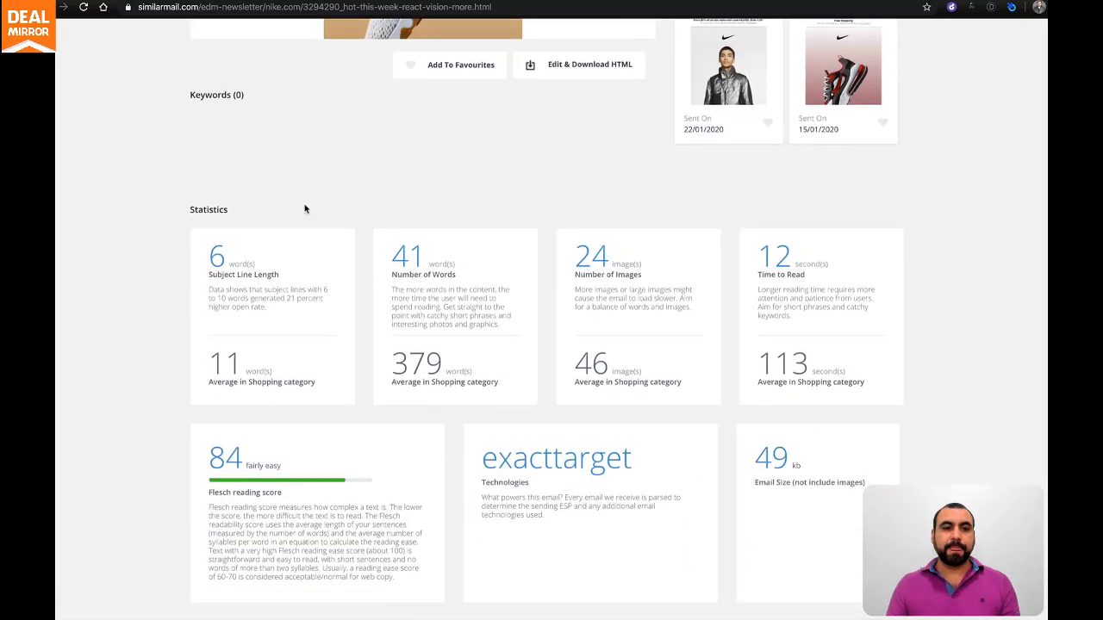
{"action": "scroll", "scroll_direction": "down", "scroll_amount": 3}
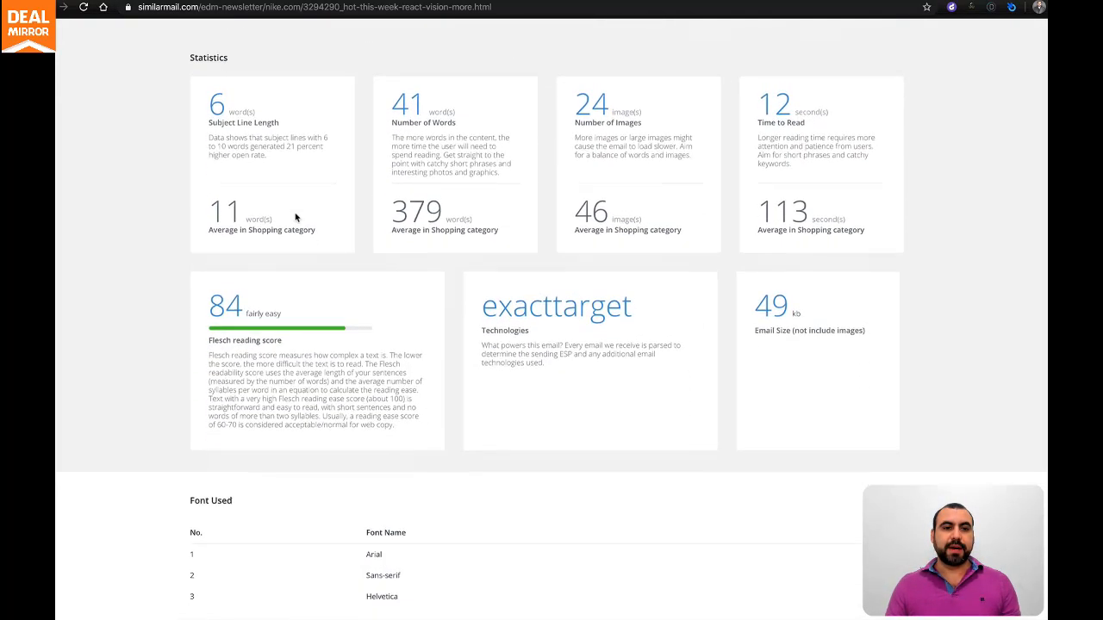
{"action": "scroll", "scroll_direction": "down", "scroll_amount": 3}
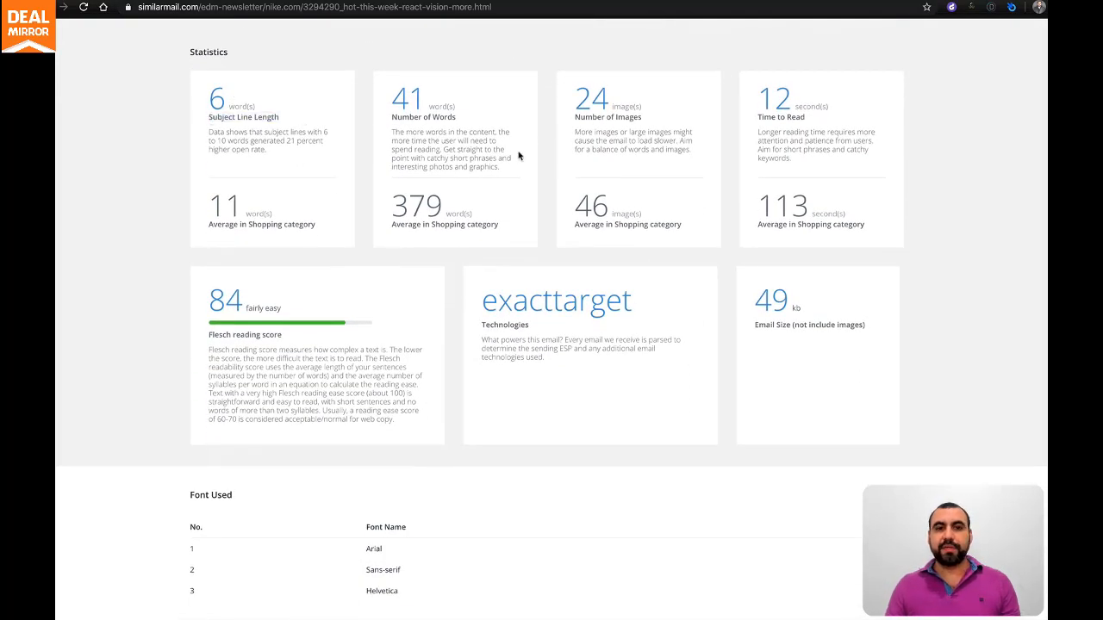
{"action": "mouse_move", "coordinate": [750, 125]}
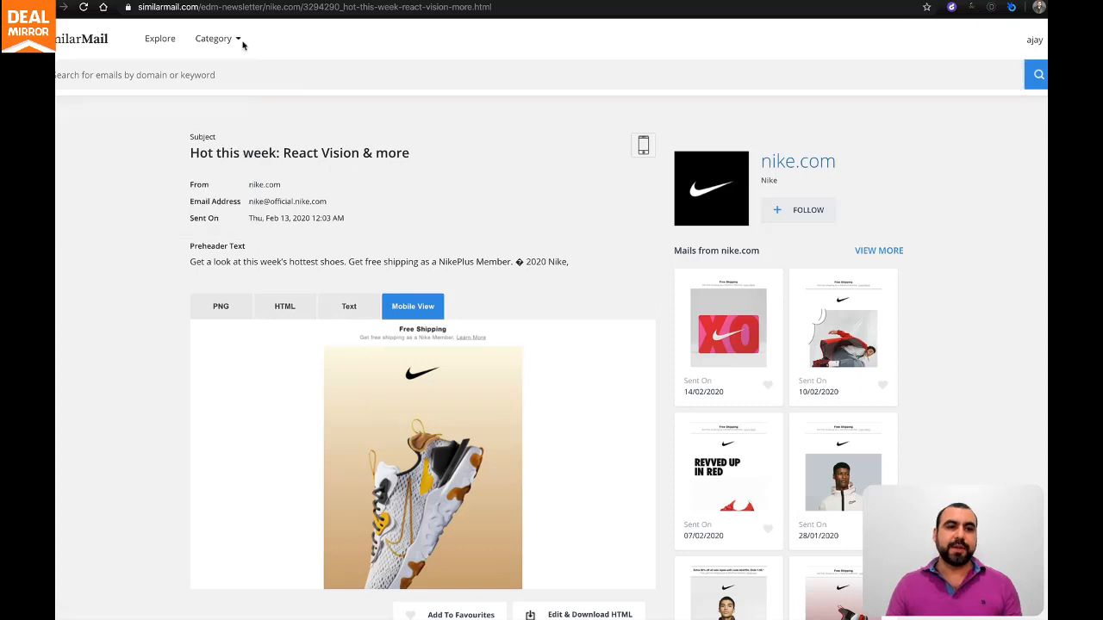
Step: Pick Architecture from the Category dropdown and scroll its monthly email frequency statistics
{"action": "left_click", "coordinate": [214, 37]}
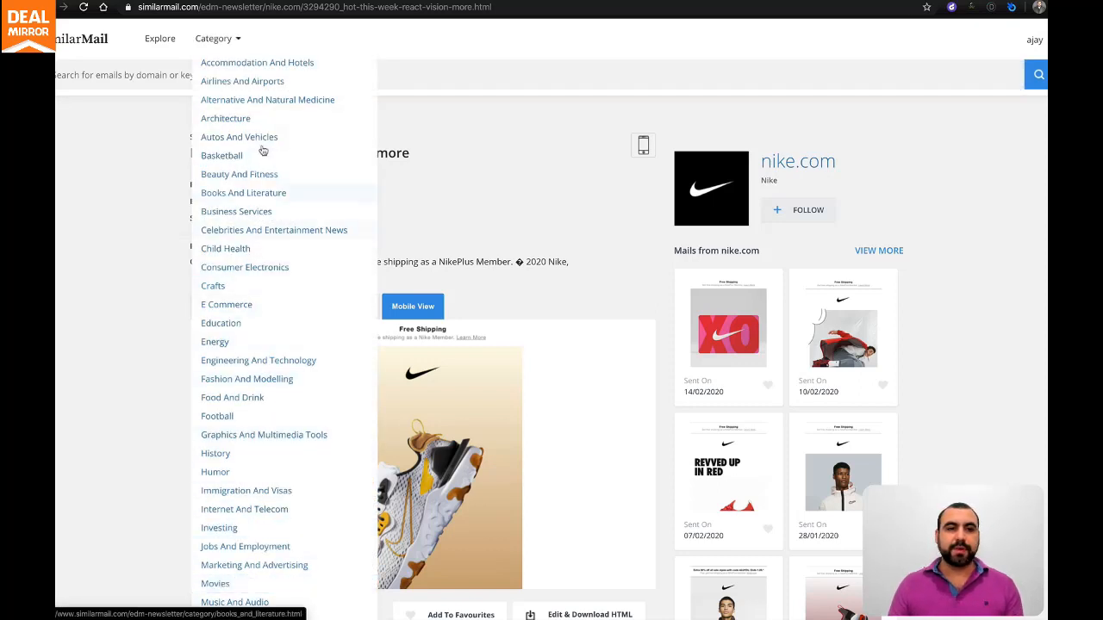
{"action": "left_click", "coordinate": [225, 118]}
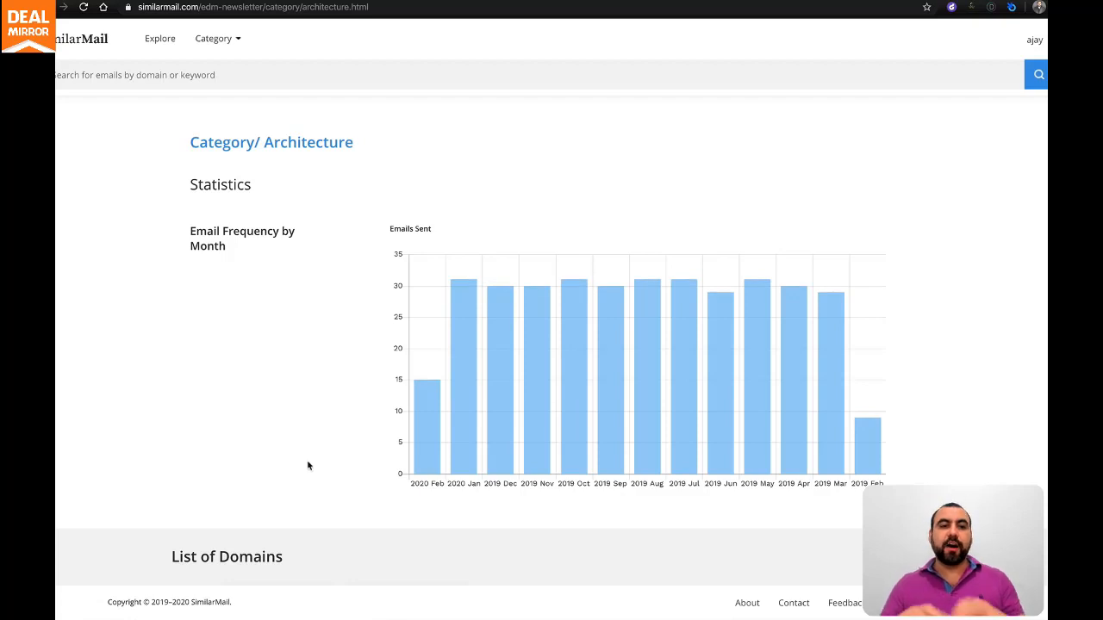
{"action": "scroll", "scroll_direction": "down", "scroll_amount": 3}
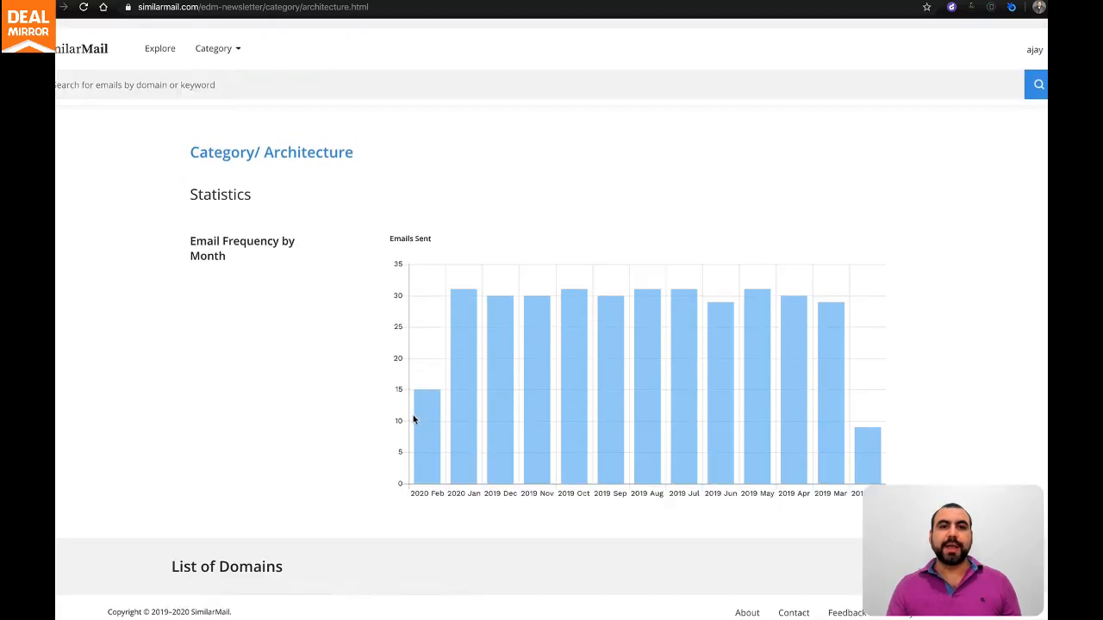
{"action": "scroll", "scroll_direction": "down", "scroll_amount": 3}
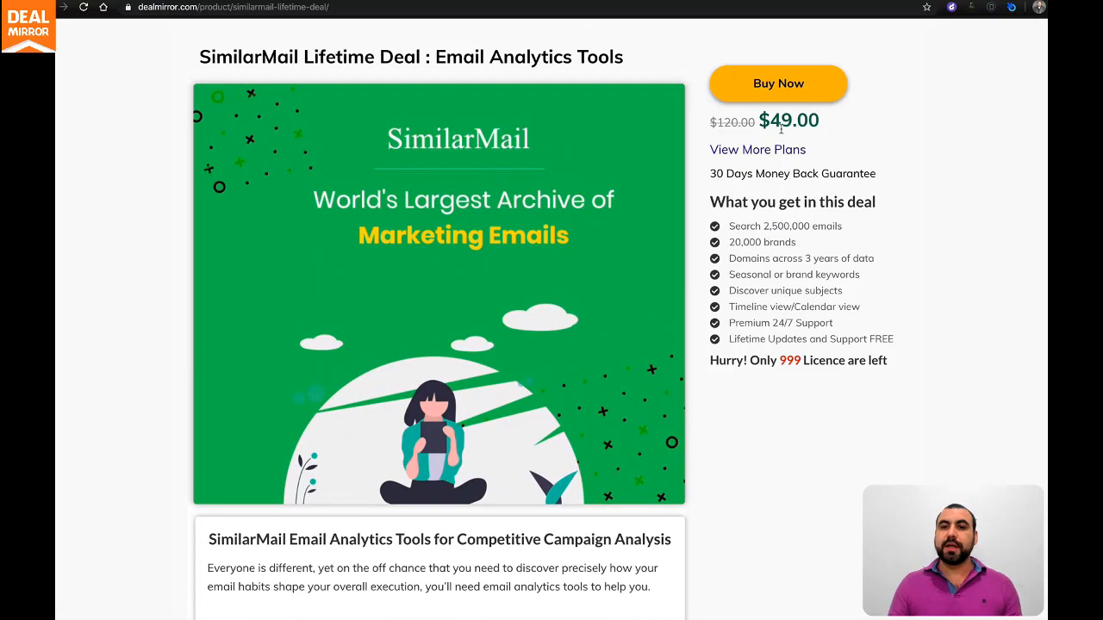
{"action": "mouse_move", "coordinate": [799, 160]}
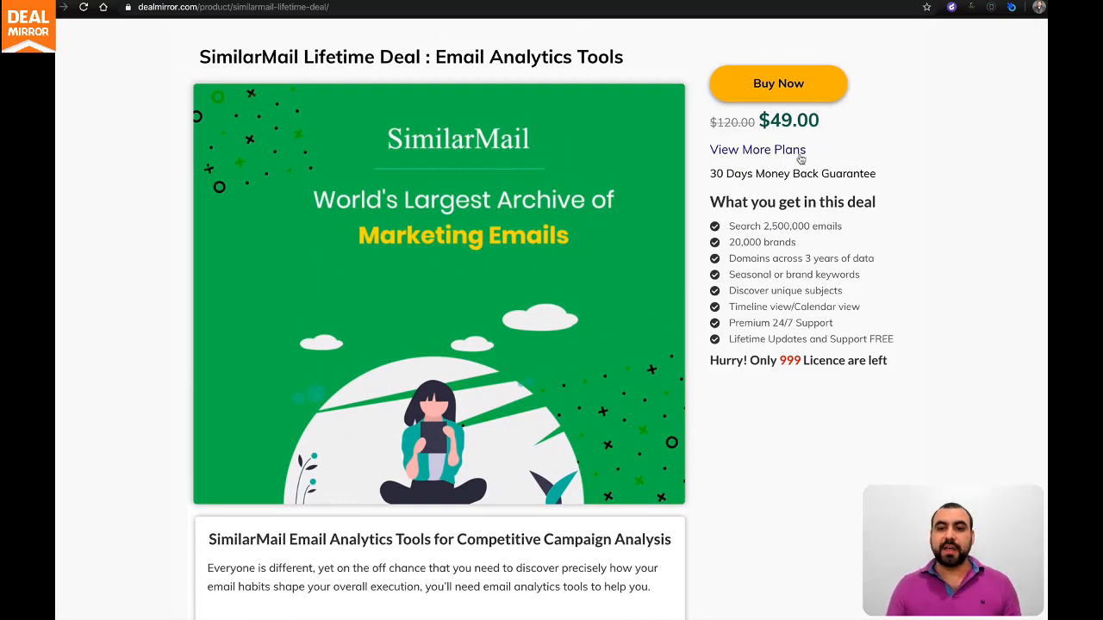
Step: Show SimilarMail's one-, two- and three-code lifetime plans ($49, $98, $147) with View More Plans
{"action": "left_click", "coordinate": [757, 149]}
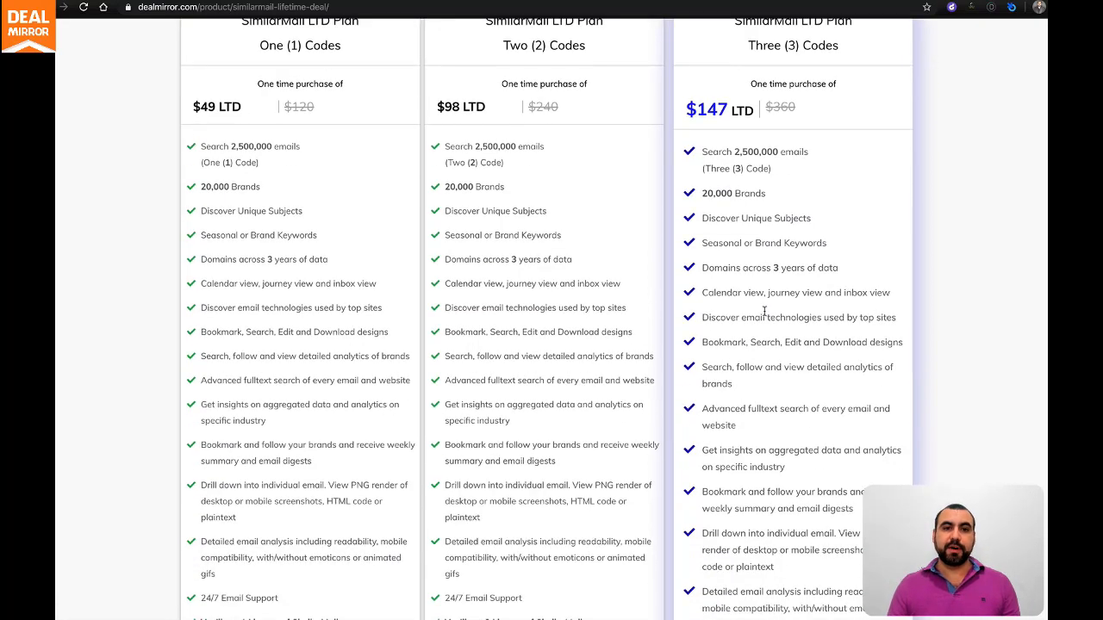
{"action": "mouse_move", "coordinate": [580, 270]}
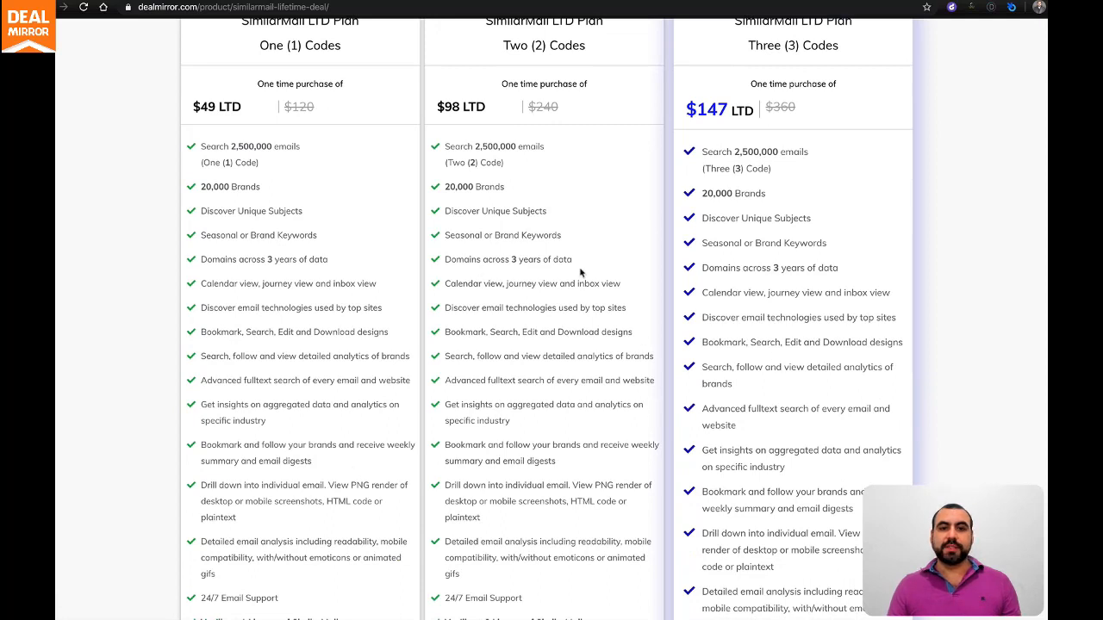